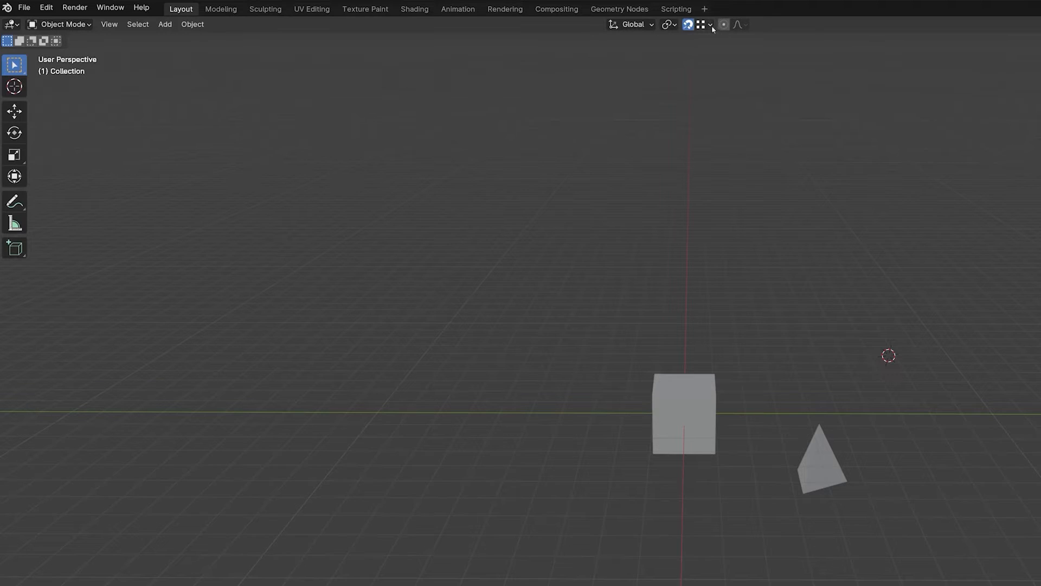
Set snapping to use the closest point of the object as the snap base
{"action": "left_click", "coordinate": [710, 25]}
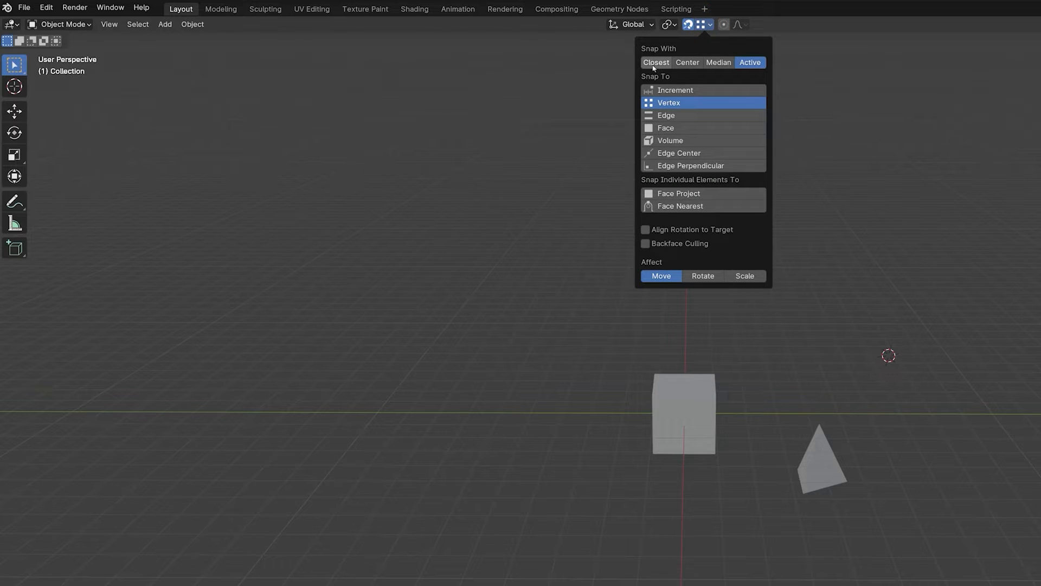
{"action": "left_click", "coordinate": [656, 62]}
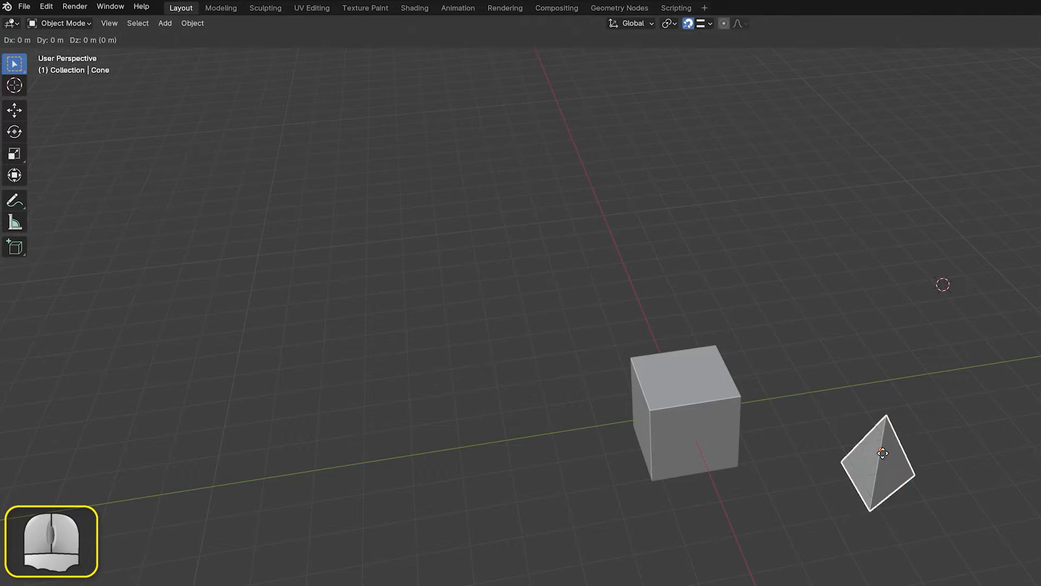
{"action": "left_click_drag", "start_coordinate": [882, 453], "coordinate": [676, 479]}
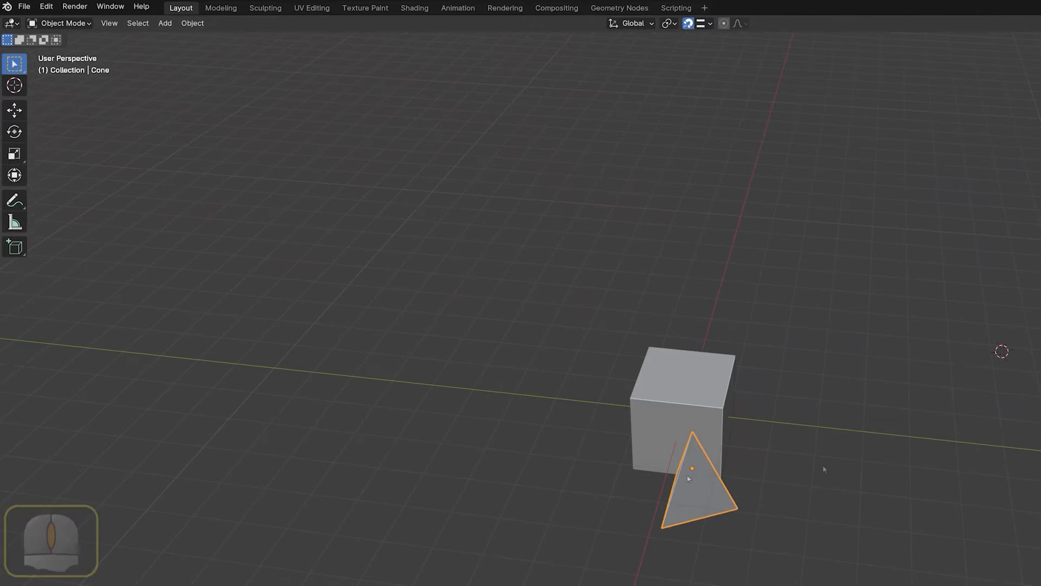
Grab the cone, pick a new snap base point, and reposition it right of the cube
{"action": "key", "text": "g"}
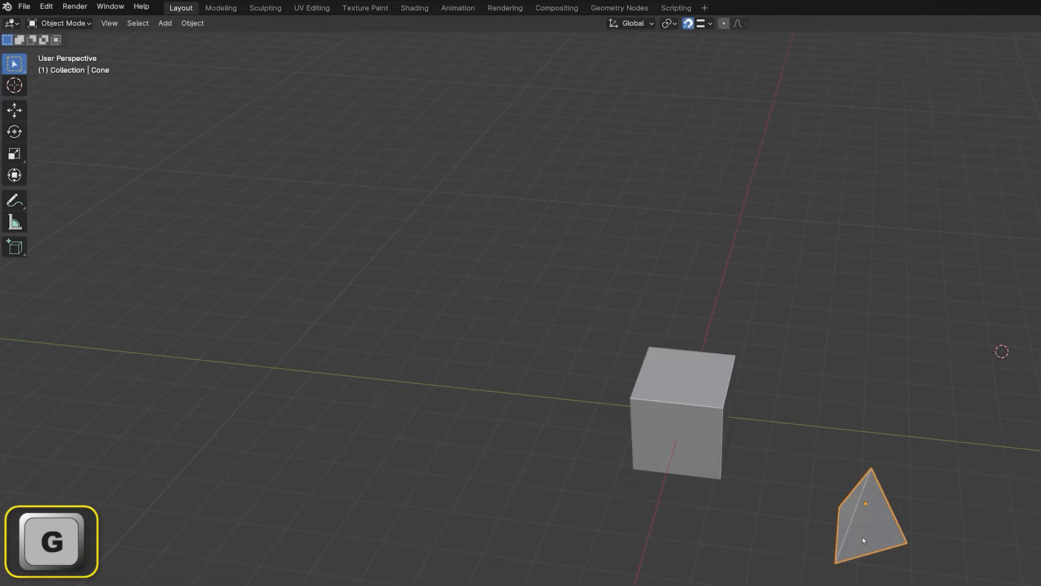
{"action": "key", "text": "g"}
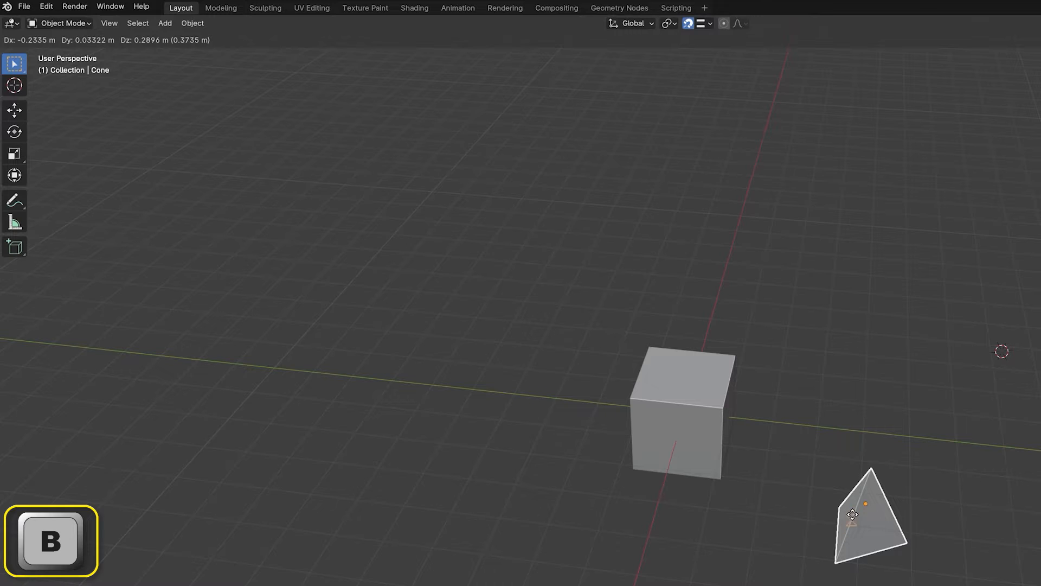
{"action": "left_click_drag", "start_coordinate": [869, 519], "coordinate": [707, 408]}
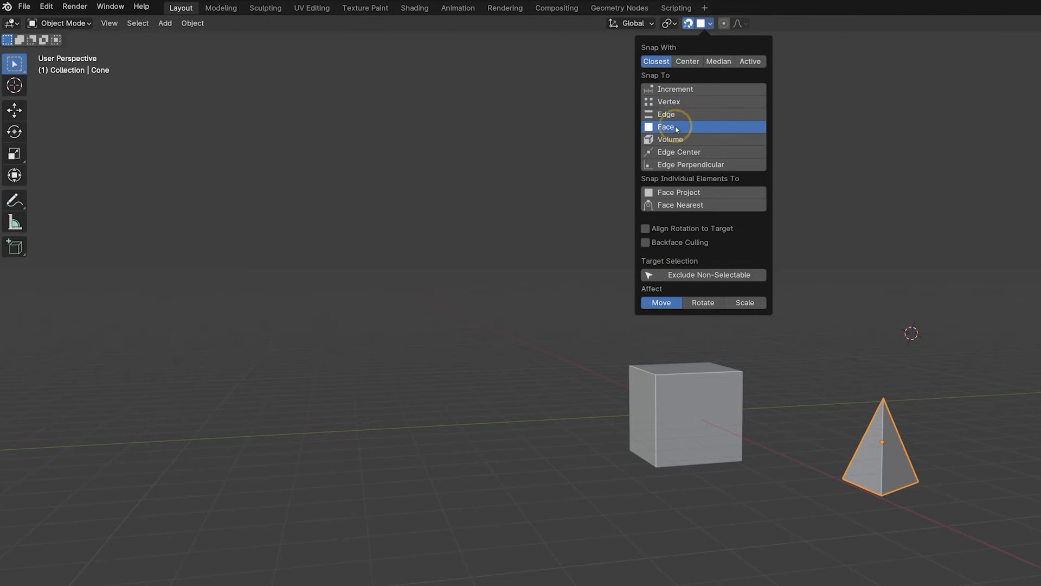
Grab the cone and slide it flat onto the cube's face with face snapping
{"action": "key", "text": "g"}
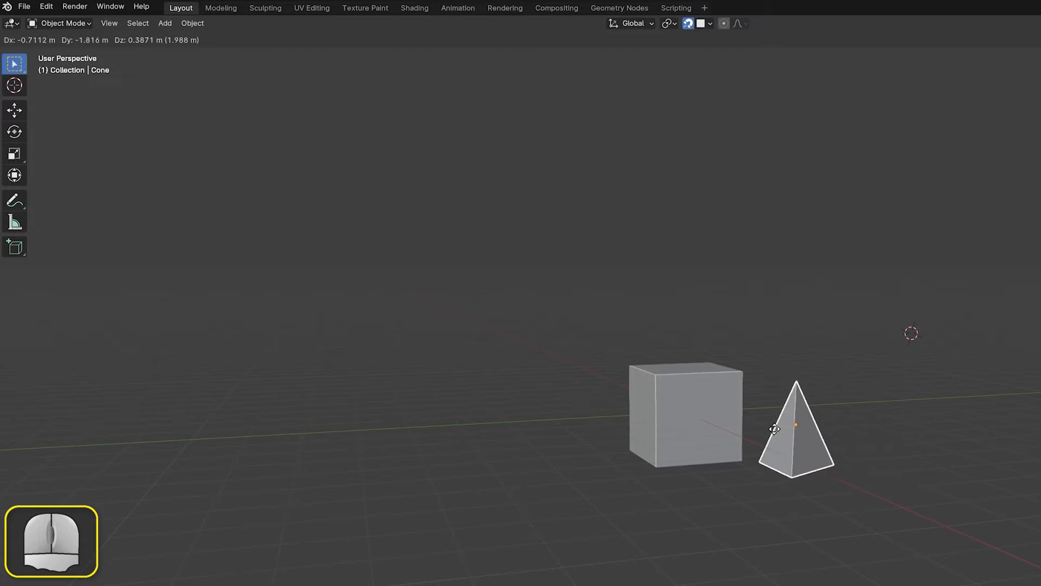
{"action": "left_click_drag", "start_coordinate": [795, 429], "coordinate": [701, 428]}
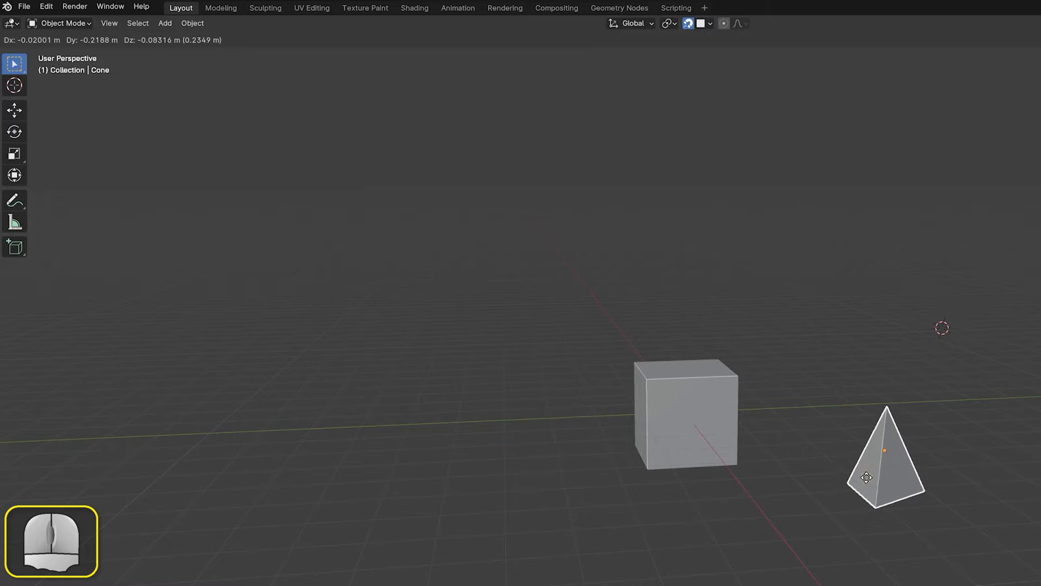
{"action": "left_click_drag", "start_coordinate": [883, 457], "coordinate": [685, 429]}
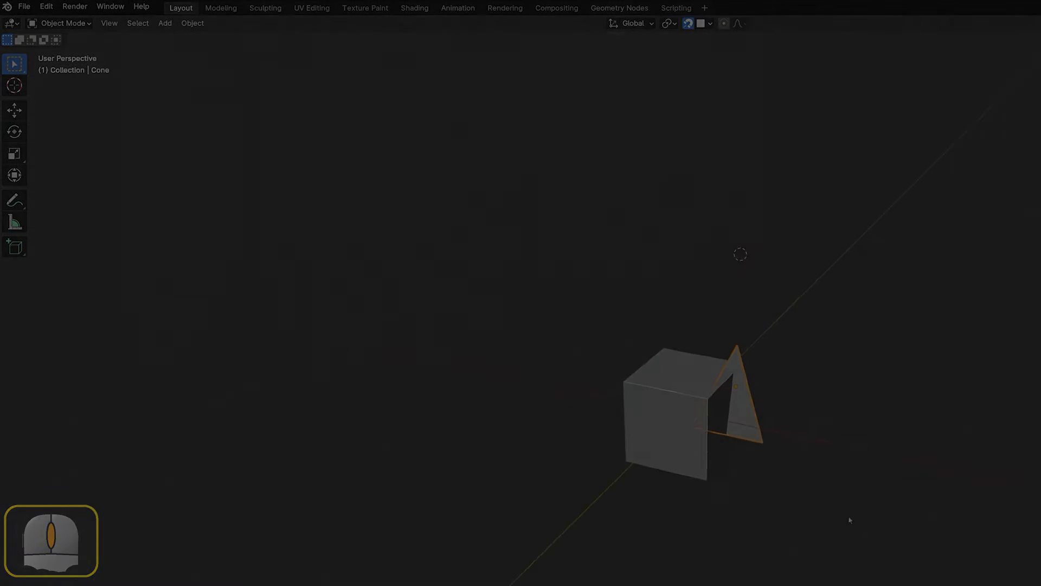
Confirm the cone's position, then move it from beside the cube's face into the cube's middle
{"action": "left_click", "coordinate": [709, 22]}
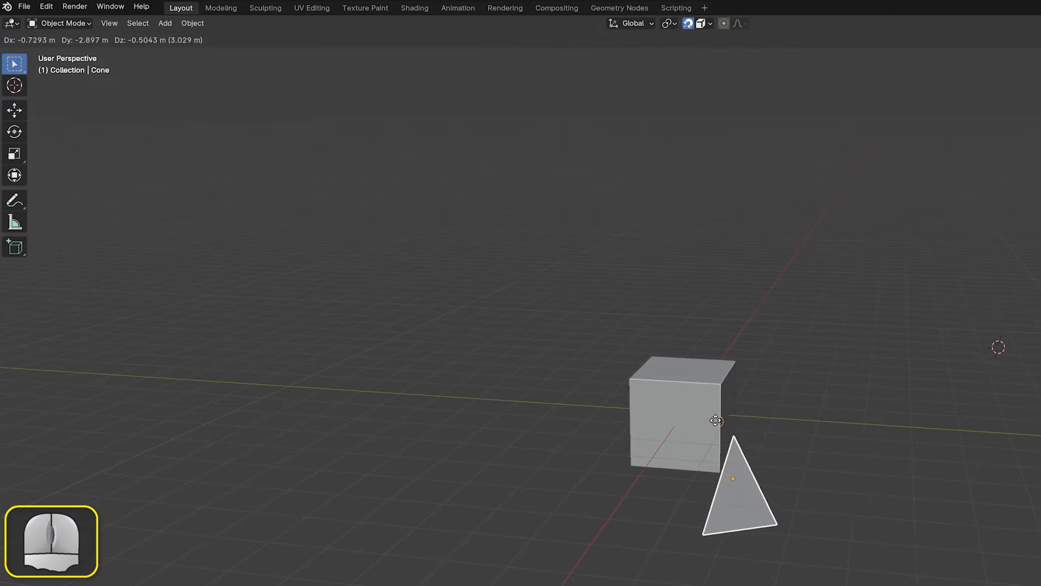
{"action": "left_click_drag", "start_coordinate": [732, 479], "coordinate": [688, 453]}
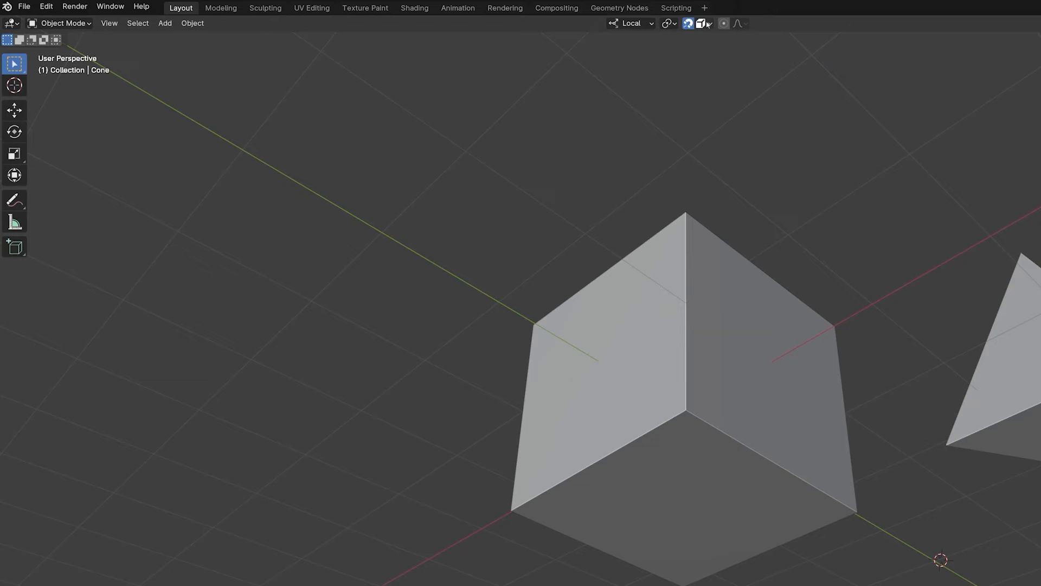
{"action": "left_click", "coordinate": [700, 23]}
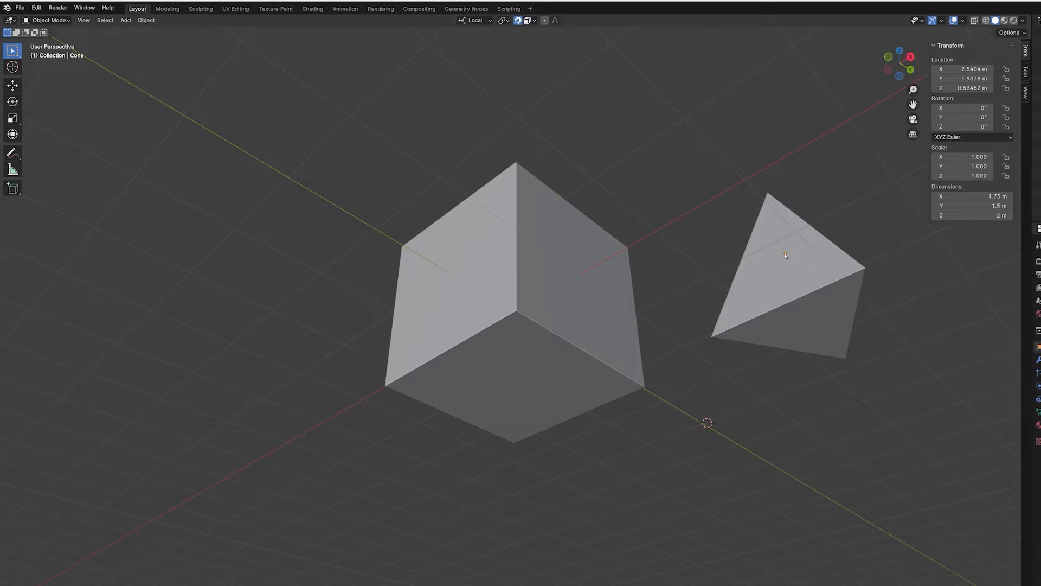
{"action": "left_click_drag", "start_coordinate": [785, 256], "coordinate": [631, 313]}
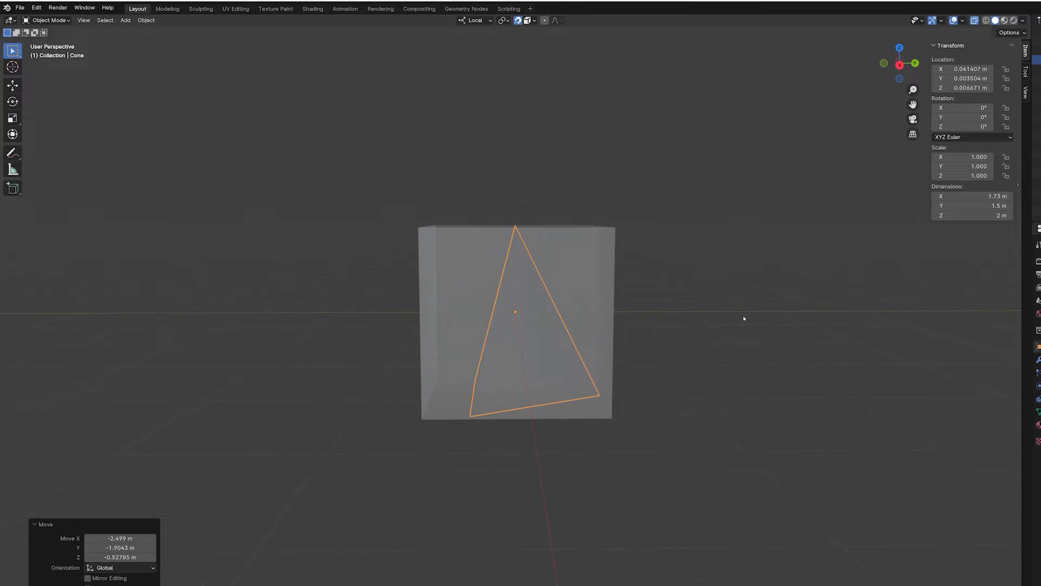
Switch to the freehand Annotate tool and draw a note over the view
{"action": "left_click", "coordinate": [13, 153]}
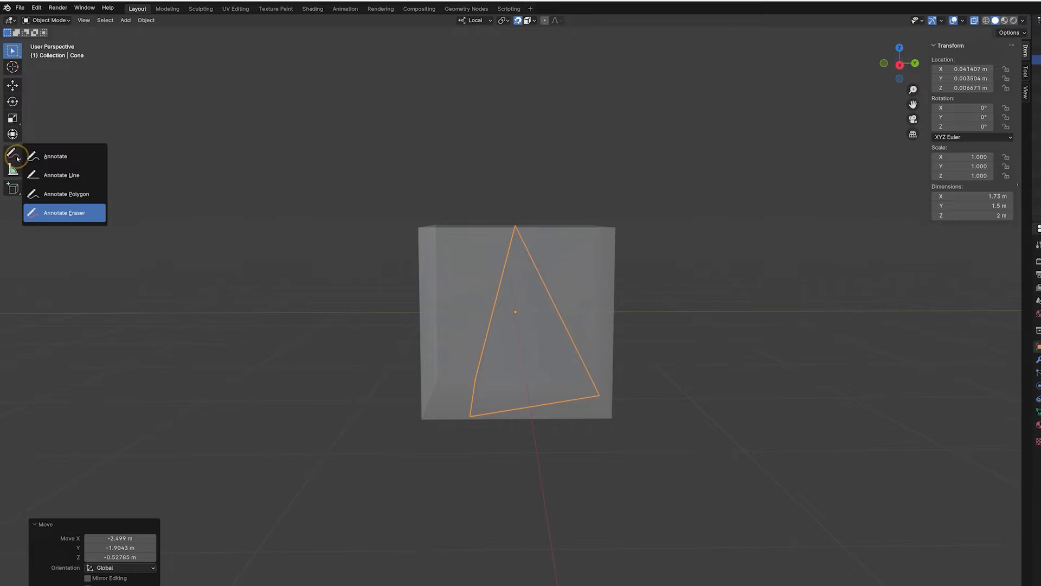
{"action": "left_click", "coordinate": [61, 175]}
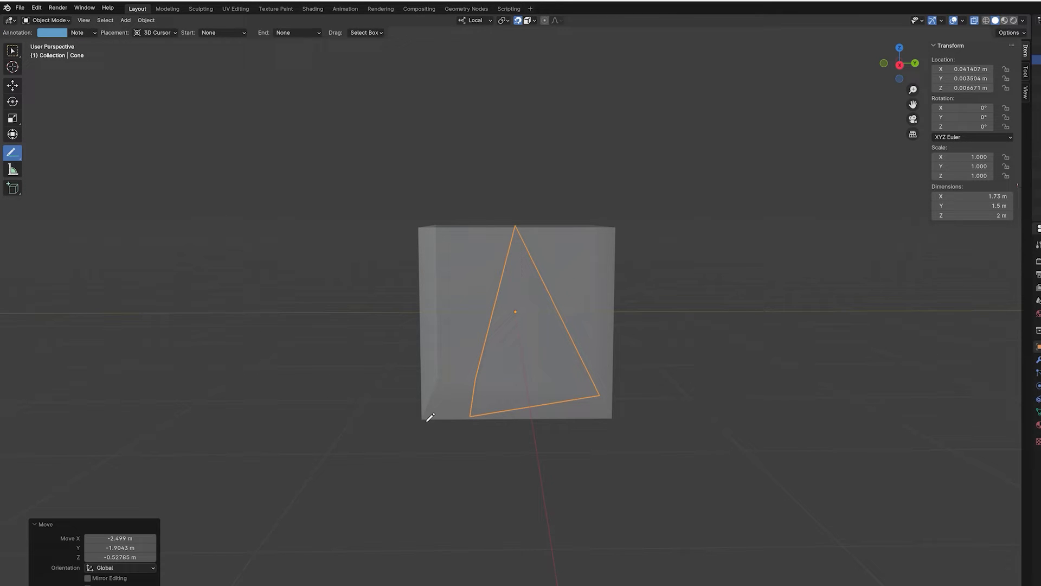
{"action": "left_click_drag", "start_coordinate": [425, 419], "coordinate": [522, 322]}
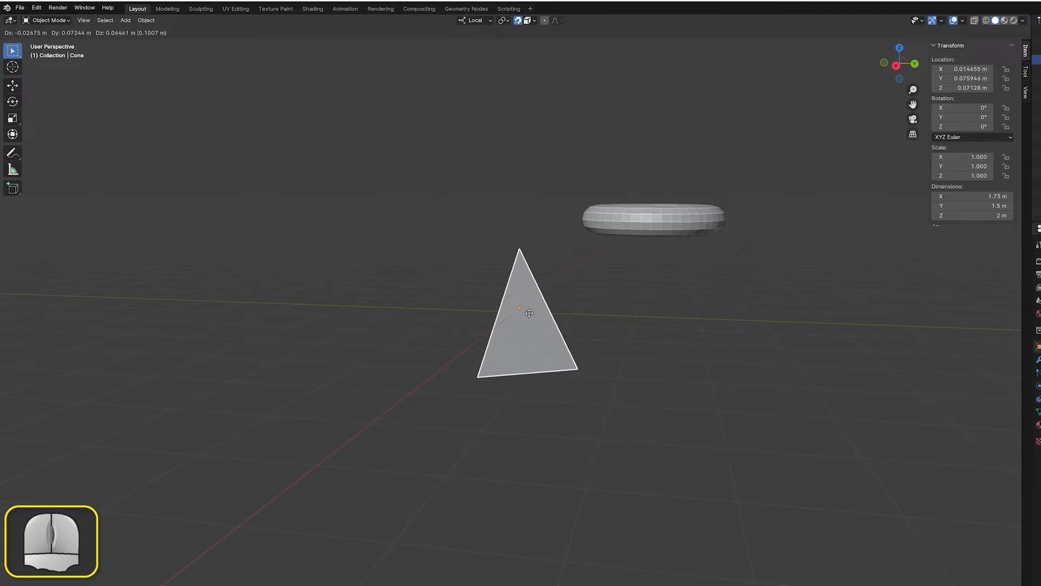
Move the cone onto the ground in front of the floating torus
{"action": "left_click_drag", "start_coordinate": [528, 312], "coordinate": [652, 215]}
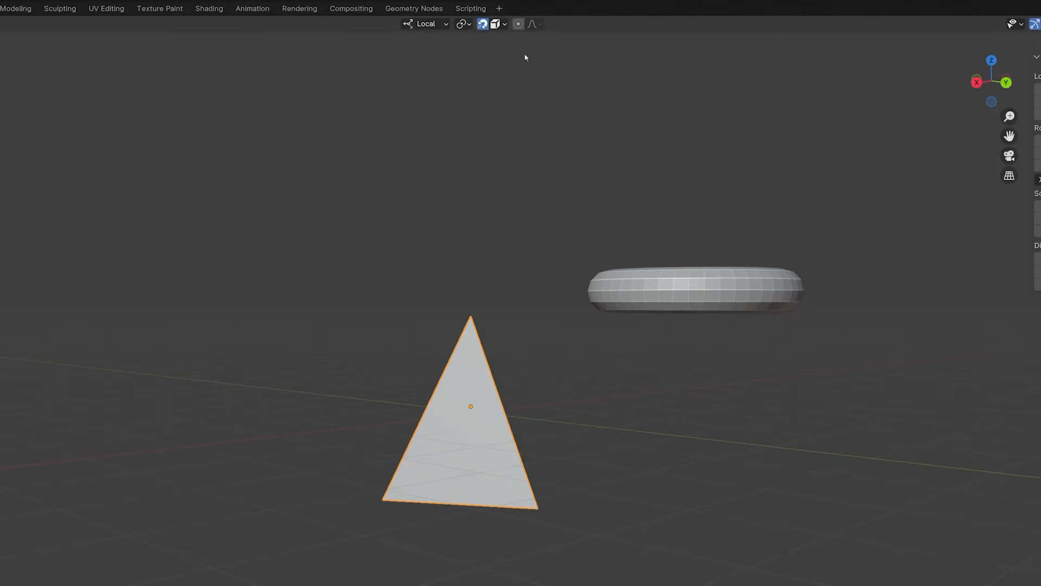
With Center and Volume snapping, move the cone into the torus ring and confirm its place
{"action": "left_click", "coordinate": [503, 23]}
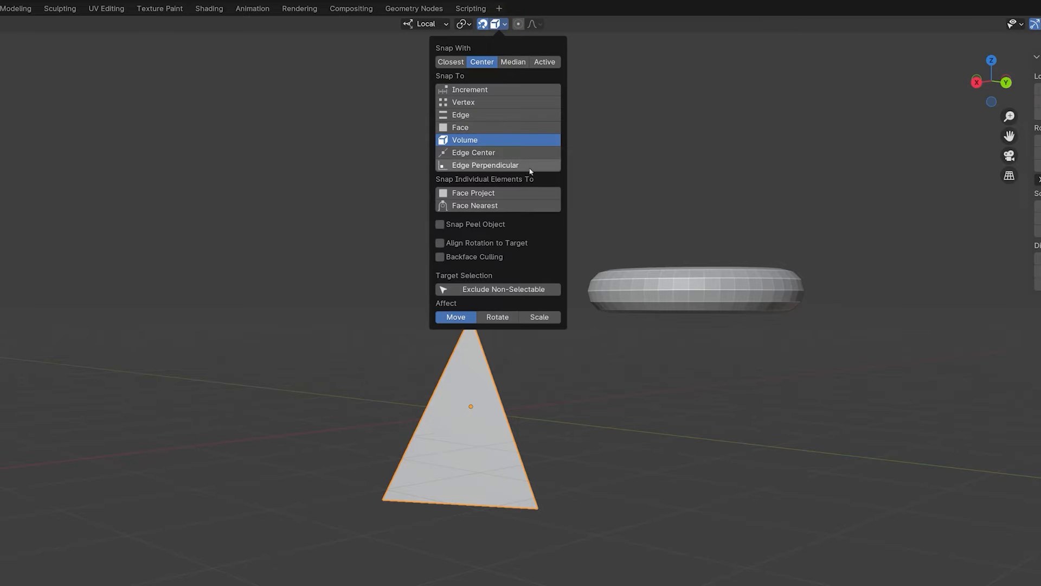
{"action": "mouse_move", "coordinate": [488, 226]}
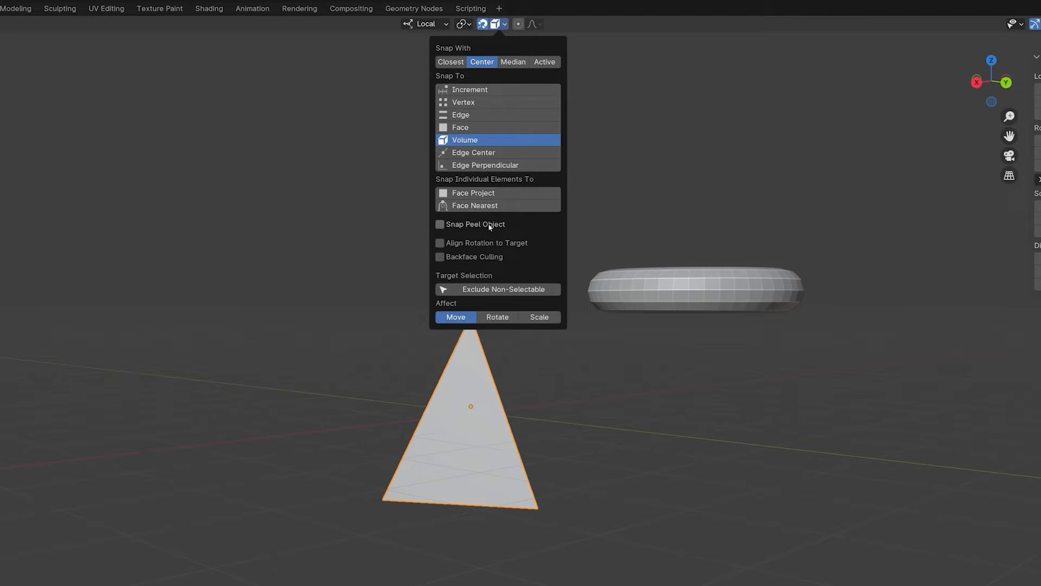
{"action": "mouse_move", "coordinate": [475, 223]}
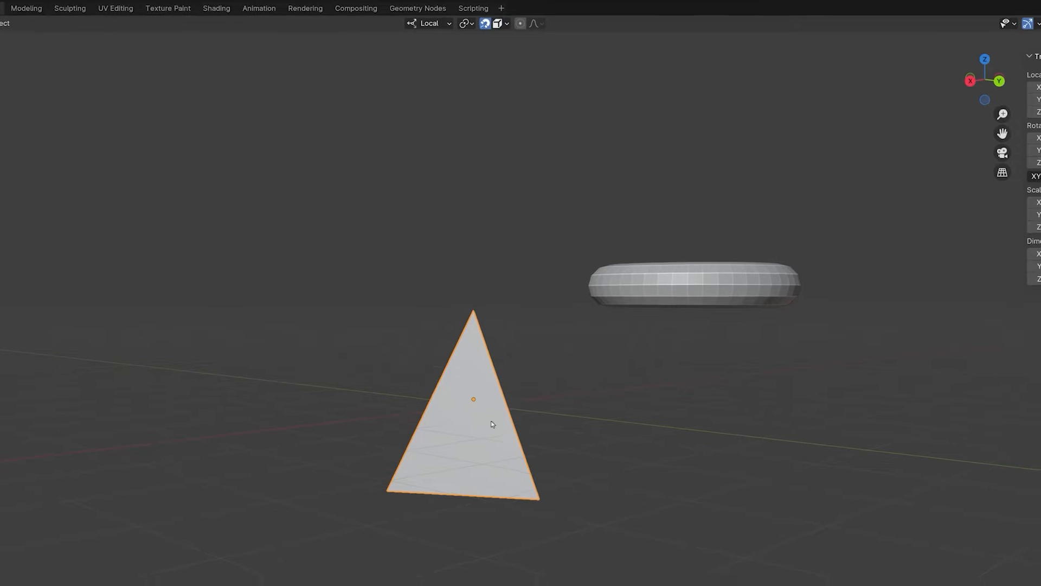
{"action": "key", "text": "g"}
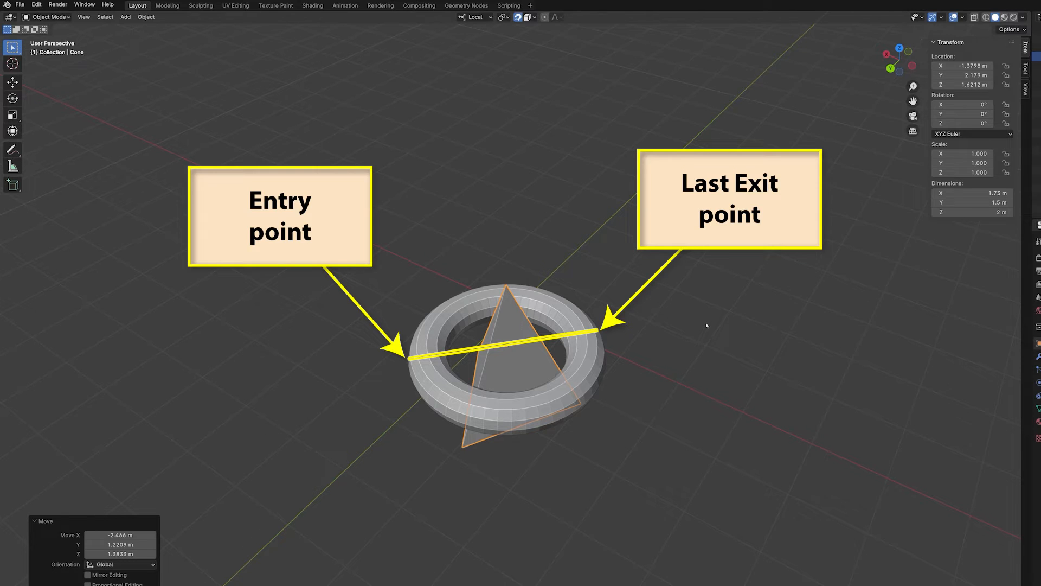
{"action": "left_click", "coordinate": [701, 23]}
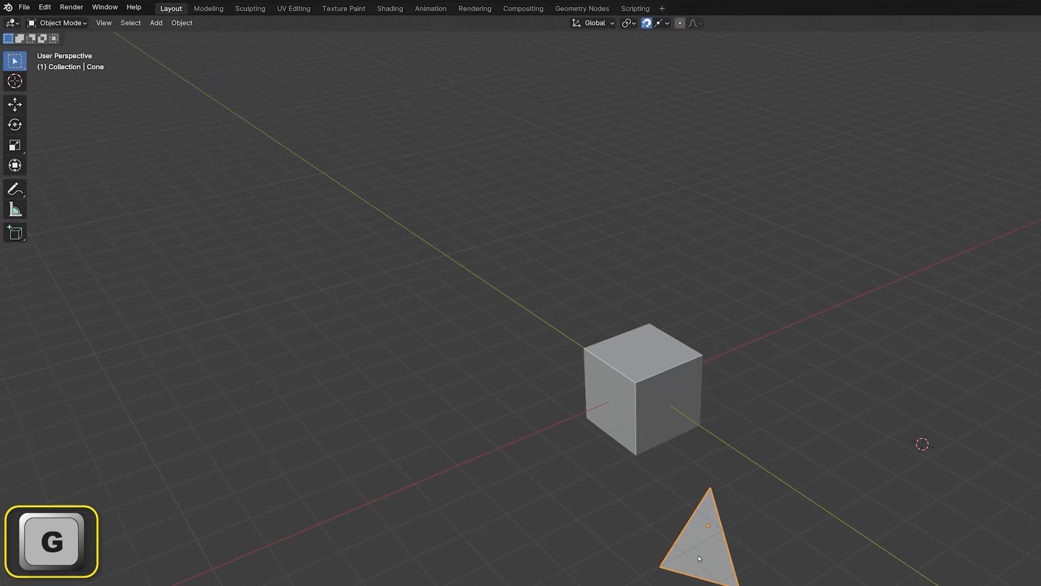
Move the cone up against the side of the cube
{"action": "left_click_drag", "start_coordinate": [697, 557], "coordinate": [654, 429]}
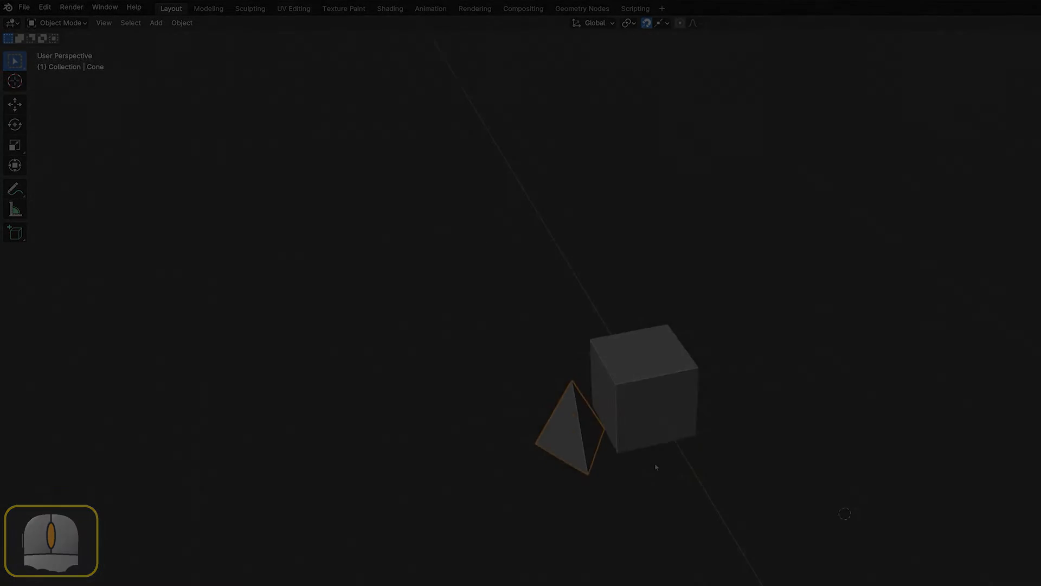
Set snapping to Edge Perpendicular and slide the cone onto the cube's top edge
{"action": "left_click", "coordinate": [708, 23]}
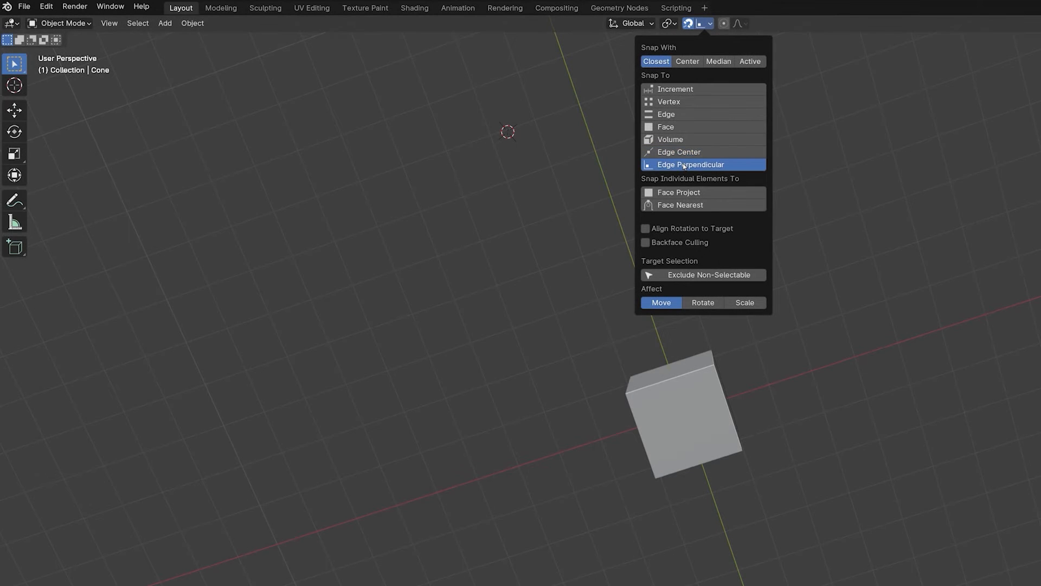
{"action": "key", "text": "g"}
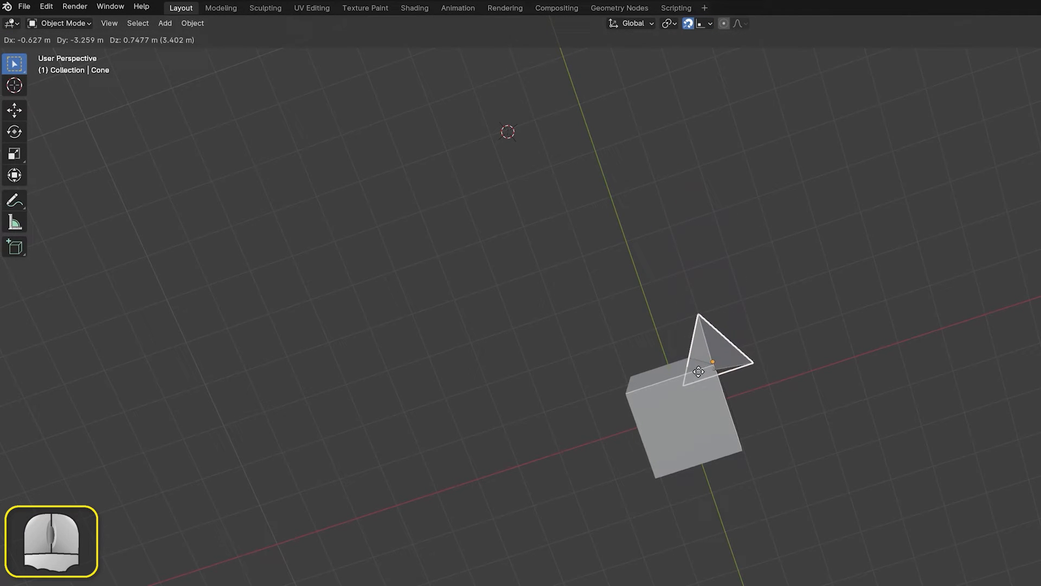
{"action": "left_click_drag", "start_coordinate": [697, 372], "coordinate": [628, 372]}
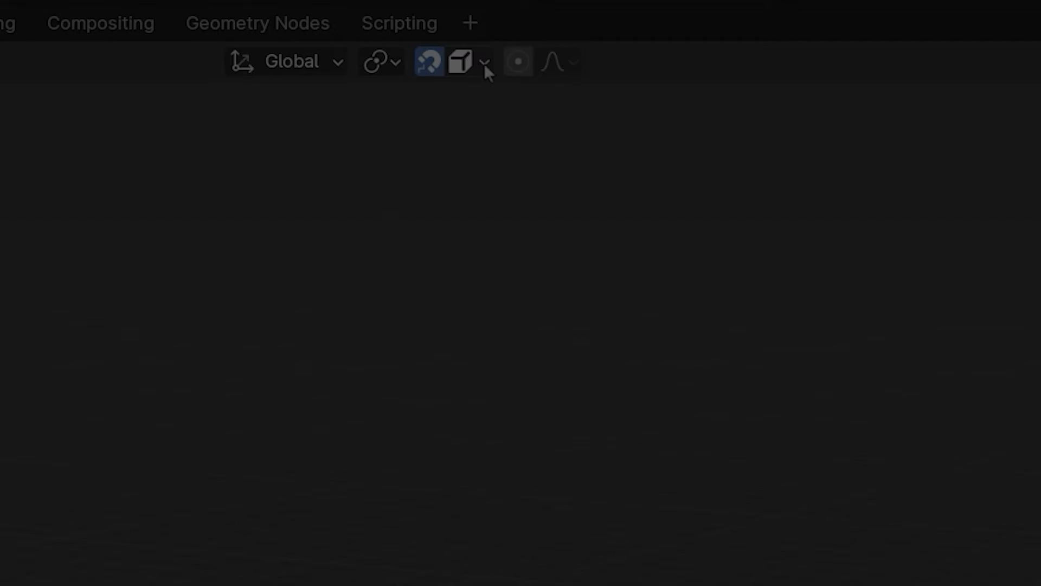
Set snapping to target both vertices and edges
{"action": "left_click", "coordinate": [483, 62]}
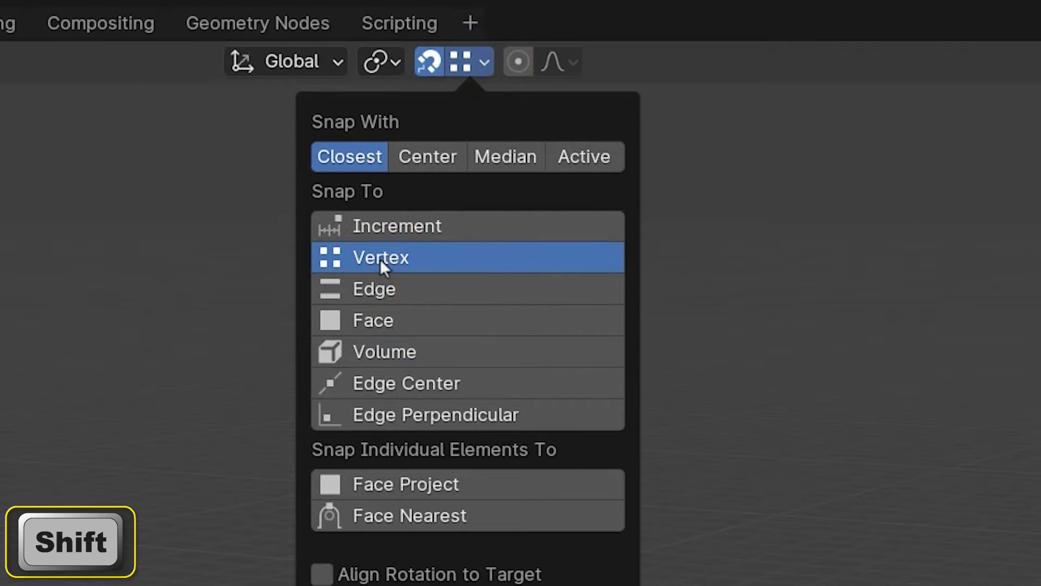
{"action": "left_click", "coordinate": [373, 288]}
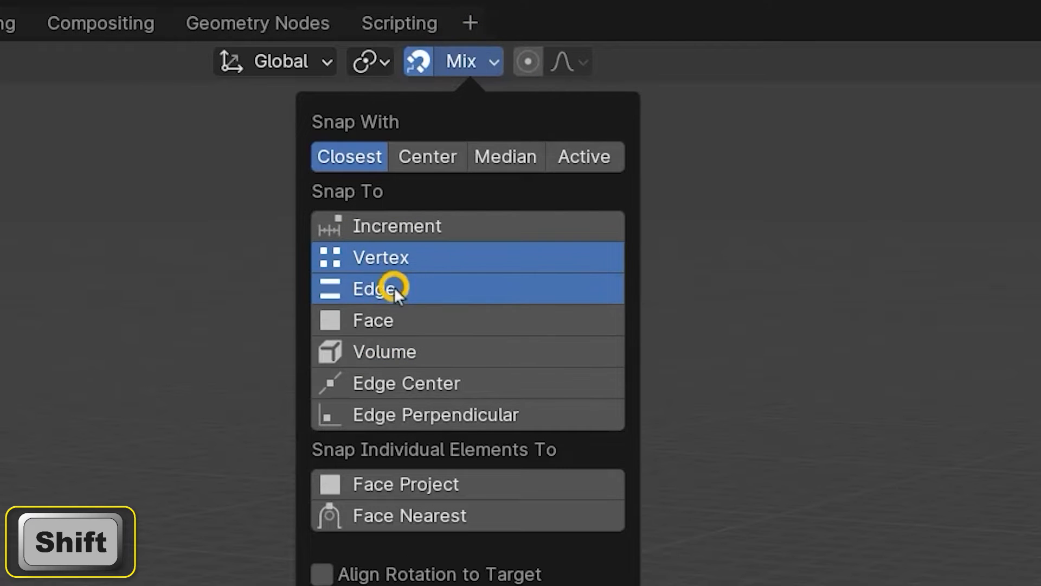
{"action": "left_click", "coordinate": [372, 320]}
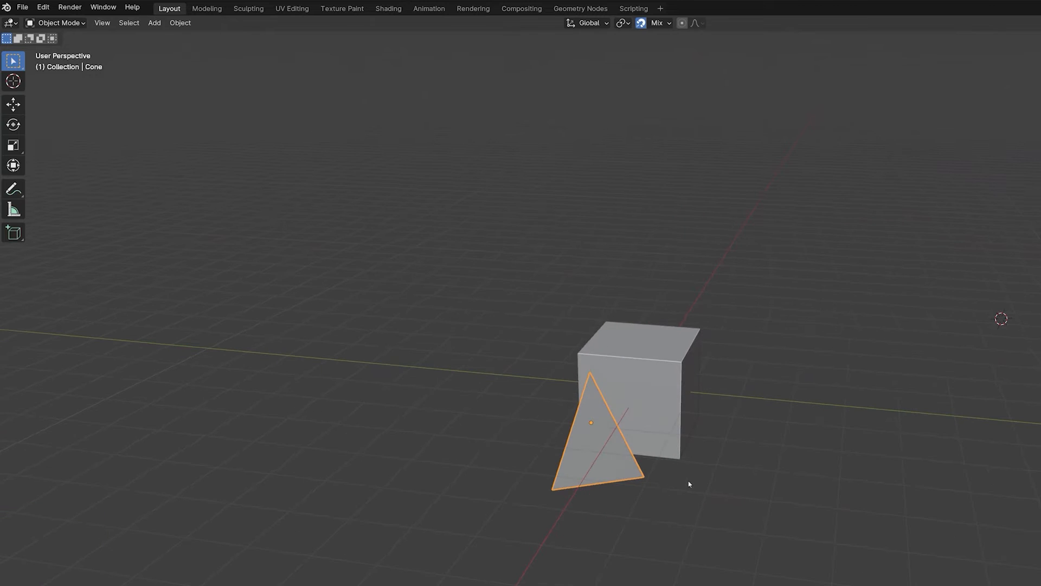
Move the cone freely away from the cube toward the lower right of the scene
{"action": "left_click_drag", "start_coordinate": [591, 423], "coordinate": [911, 478]}
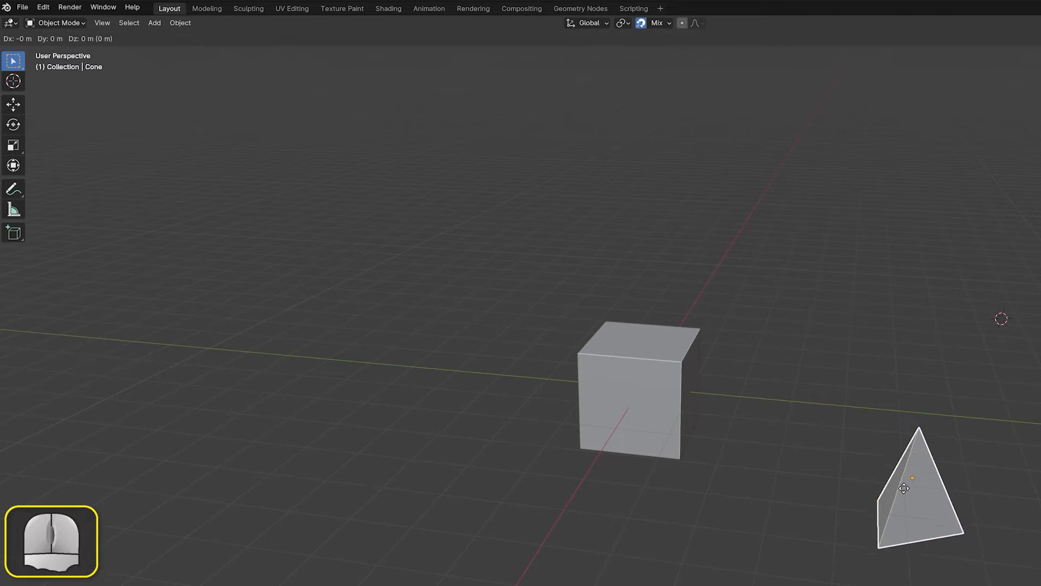
{"action": "left_click_drag", "start_coordinate": [919, 487], "coordinate": [885, 487]}
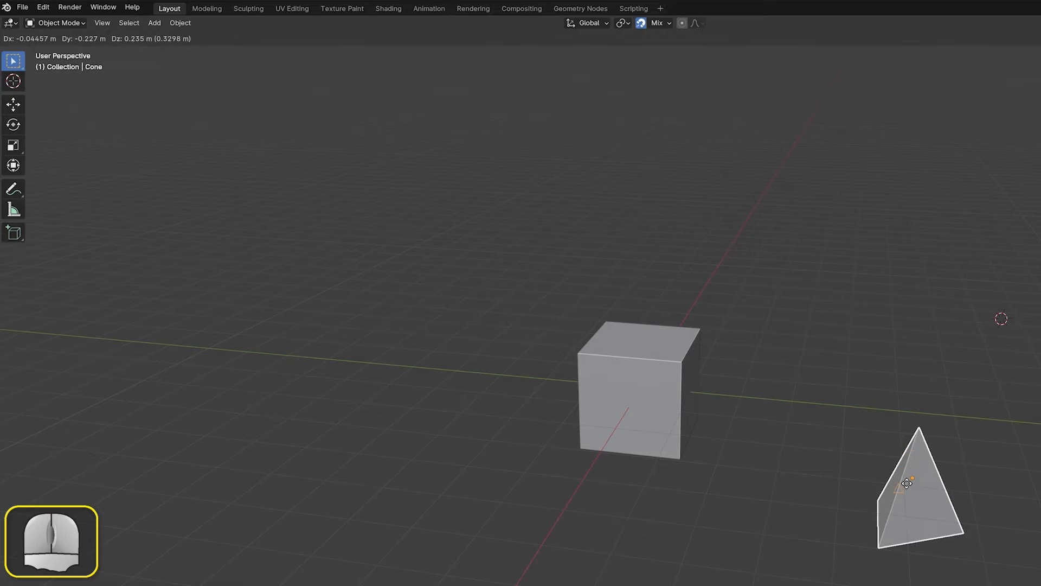
{"action": "left_click_drag", "start_coordinate": [918, 481], "coordinate": [688, 354]}
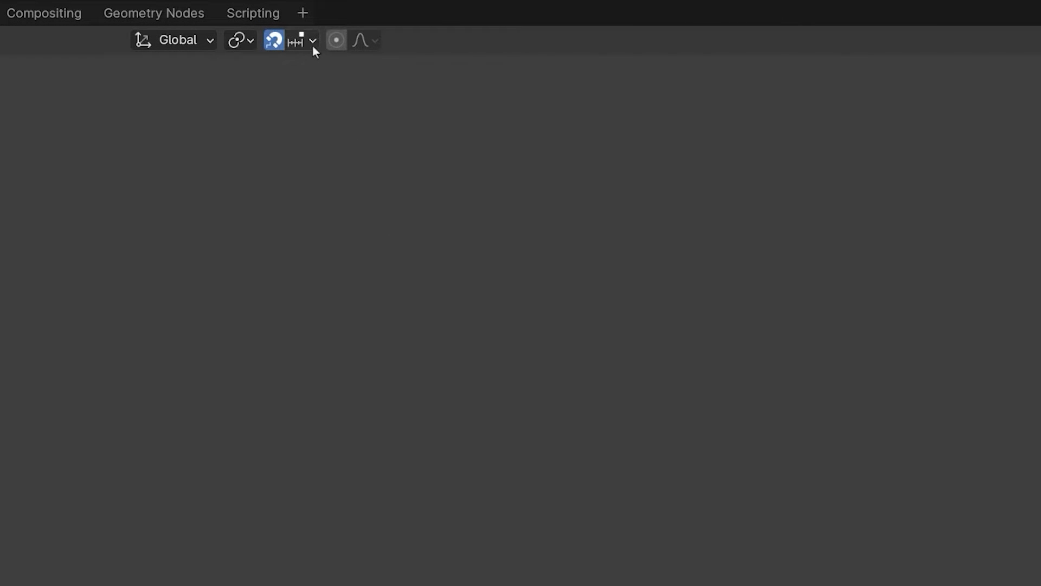
Review the snapping popover showing increment snapping, then close it
{"action": "left_click", "coordinate": [304, 40]}
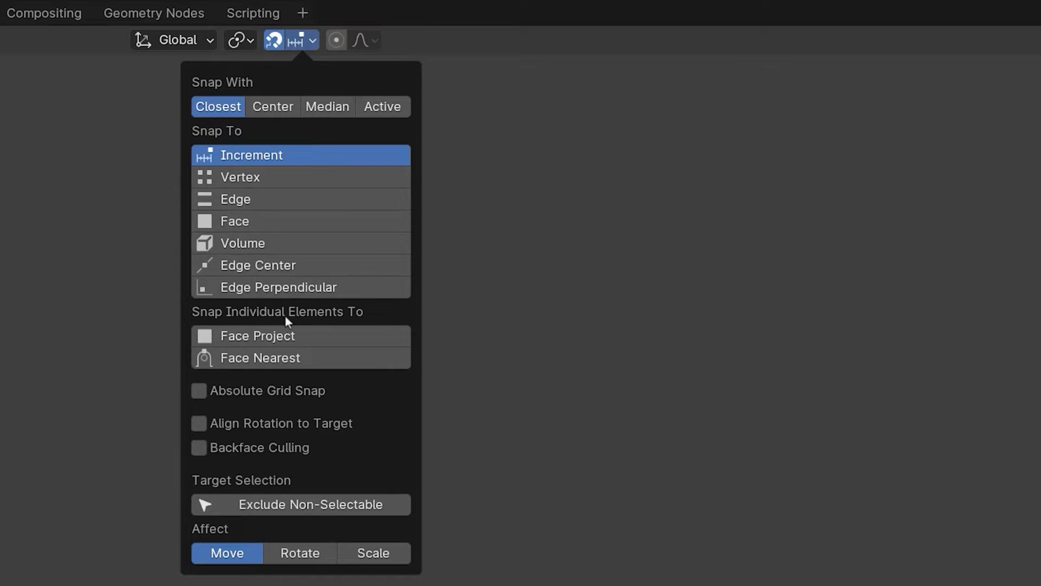
{"action": "left_click", "coordinate": [259, 335]}
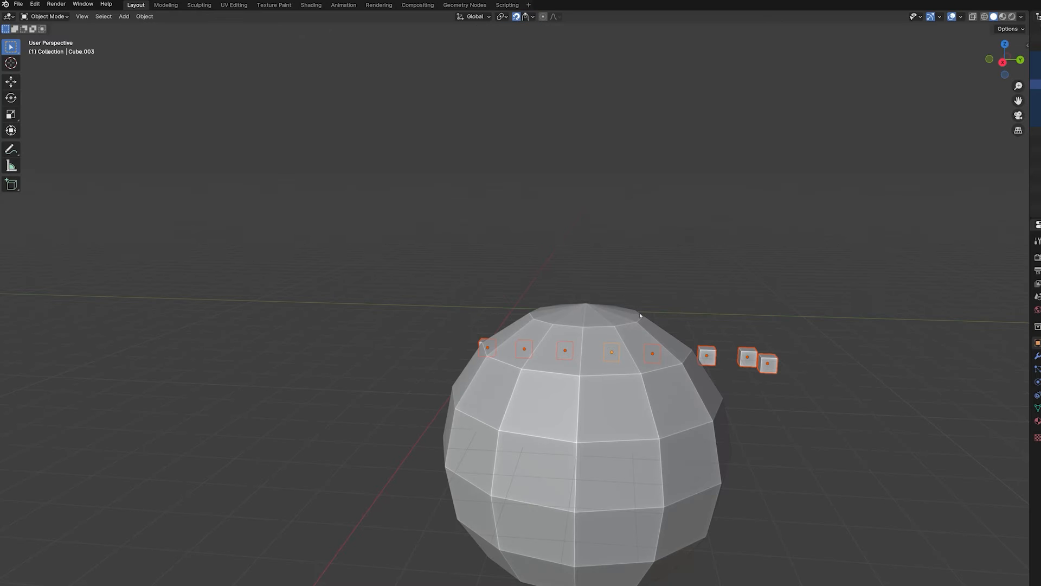
{"action": "mouse_move", "coordinate": [738, 335]}
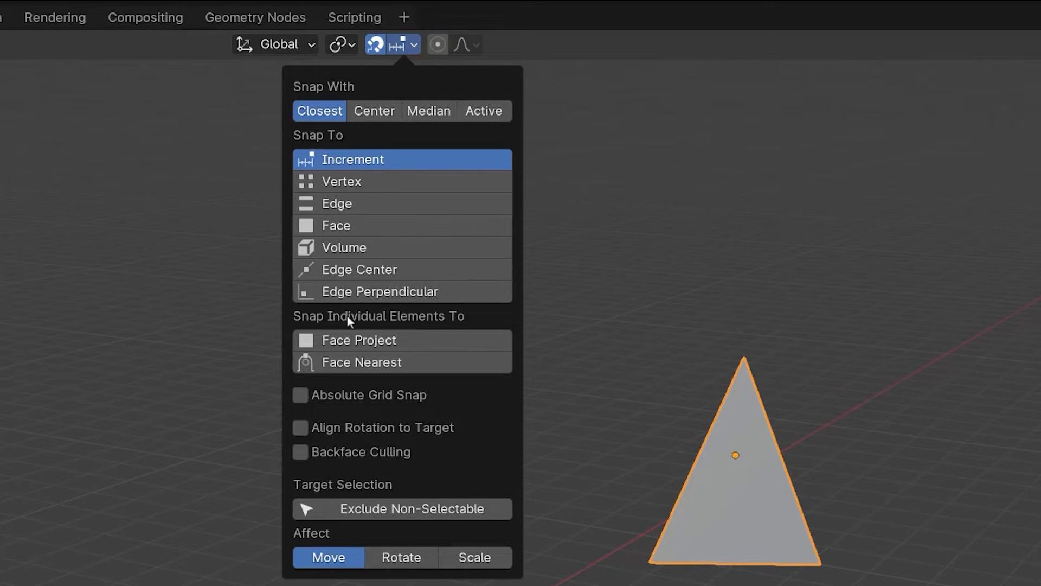
Select the cone and snap it flush against the cube's side, inspecting from an orbited view
{"action": "left_click", "coordinate": [300, 427]}
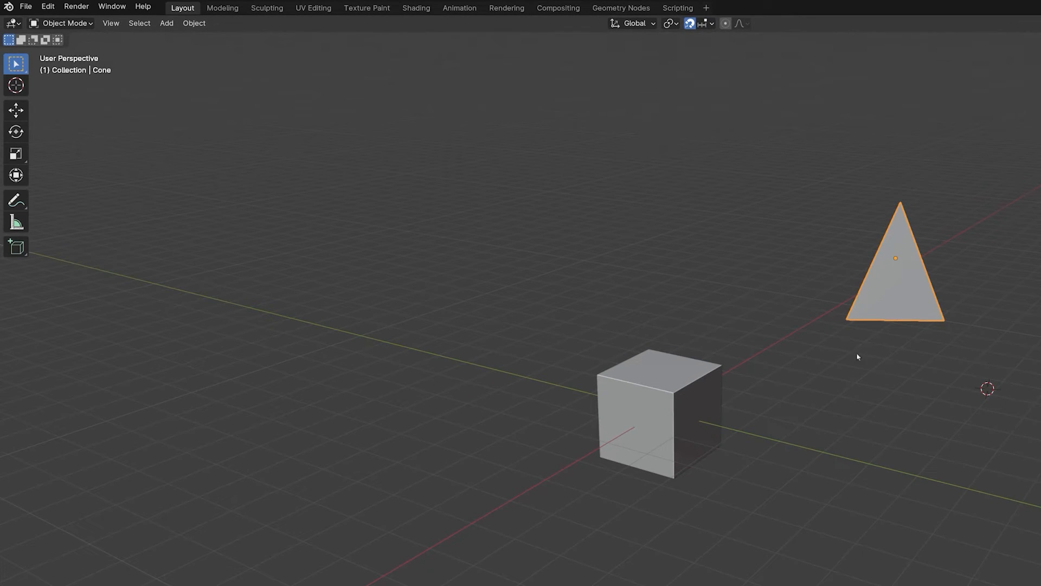
{"action": "left_click", "coordinate": [909, 301]}
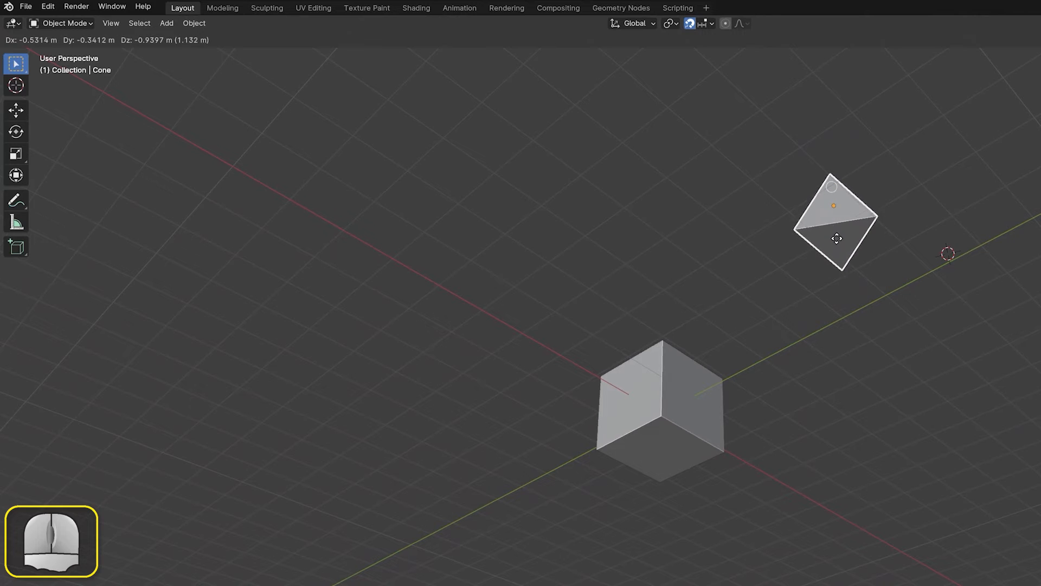
{"action": "left_click_drag", "start_coordinate": [835, 237], "coordinate": [782, 305]}
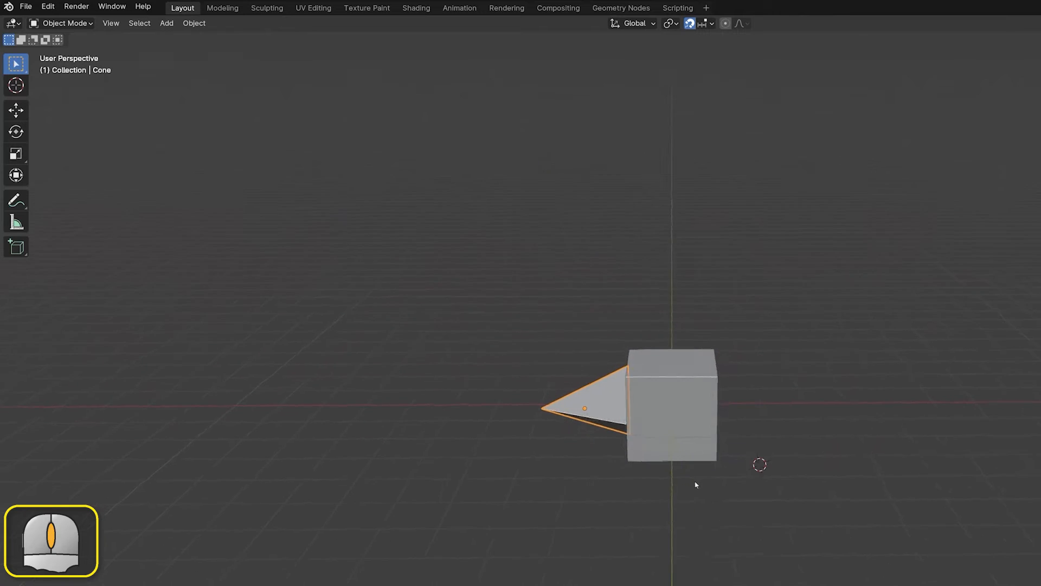
{"action": "left_click_drag", "start_coordinate": [695, 484], "coordinate": [739, 559]}
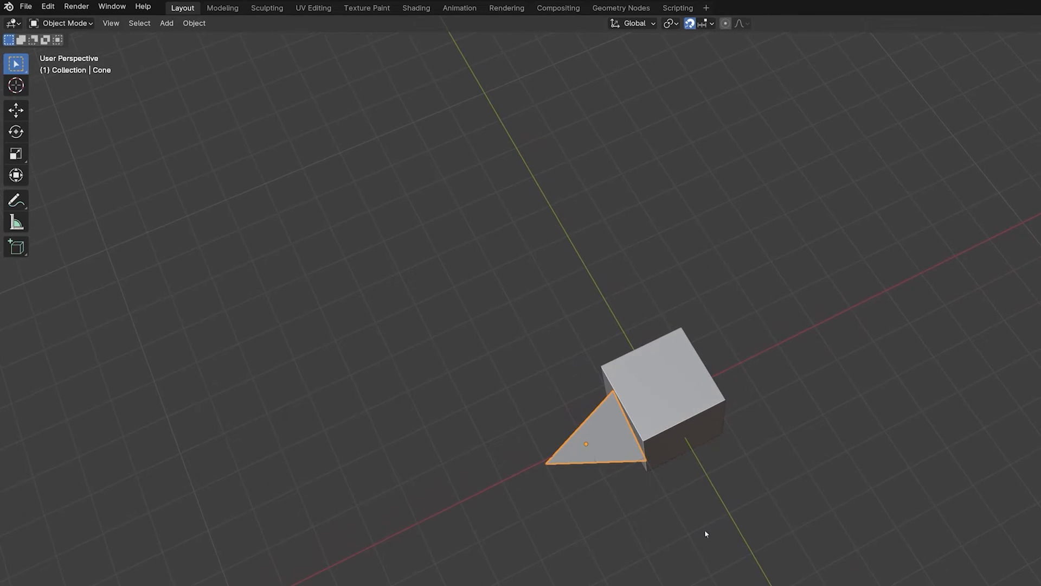
{"action": "left_click", "coordinate": [711, 23]}
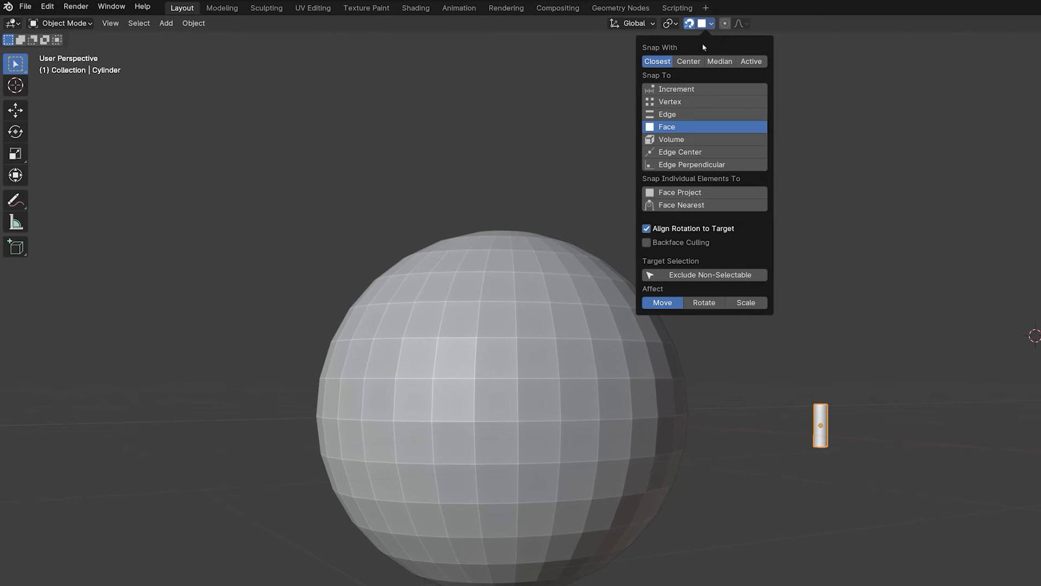
Move the small cylinder over the sphere with face snapping until it stands upright on top
{"action": "left_click", "coordinate": [888, 295]}
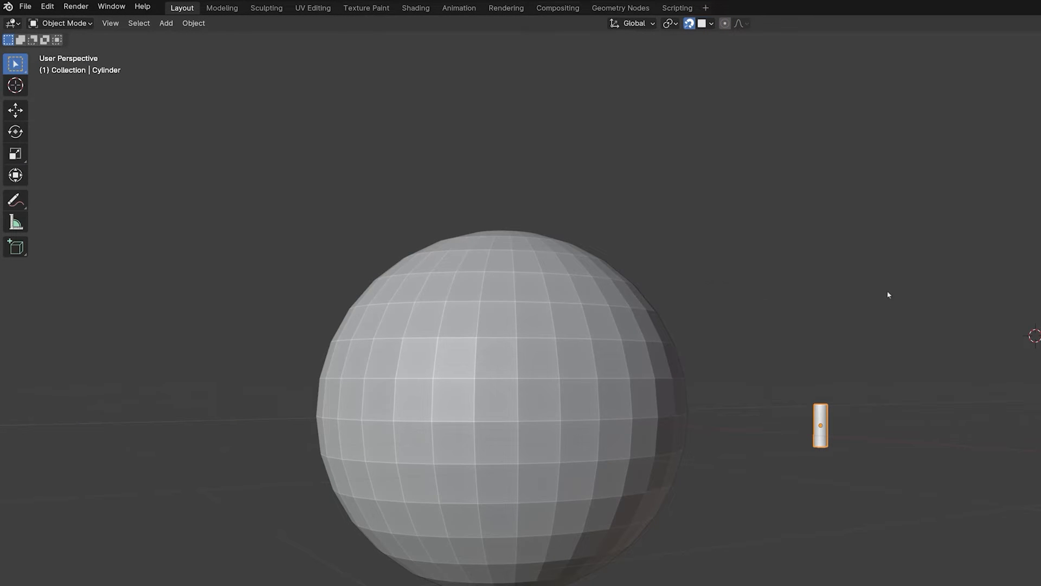
{"action": "mouse_move", "coordinate": [856, 440]}
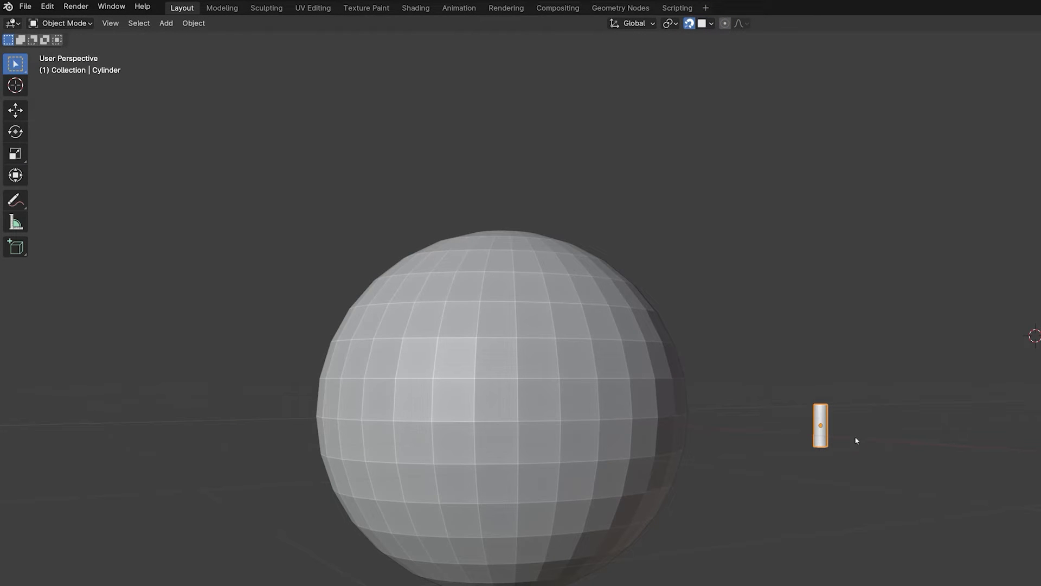
{"action": "key", "text": "g"}
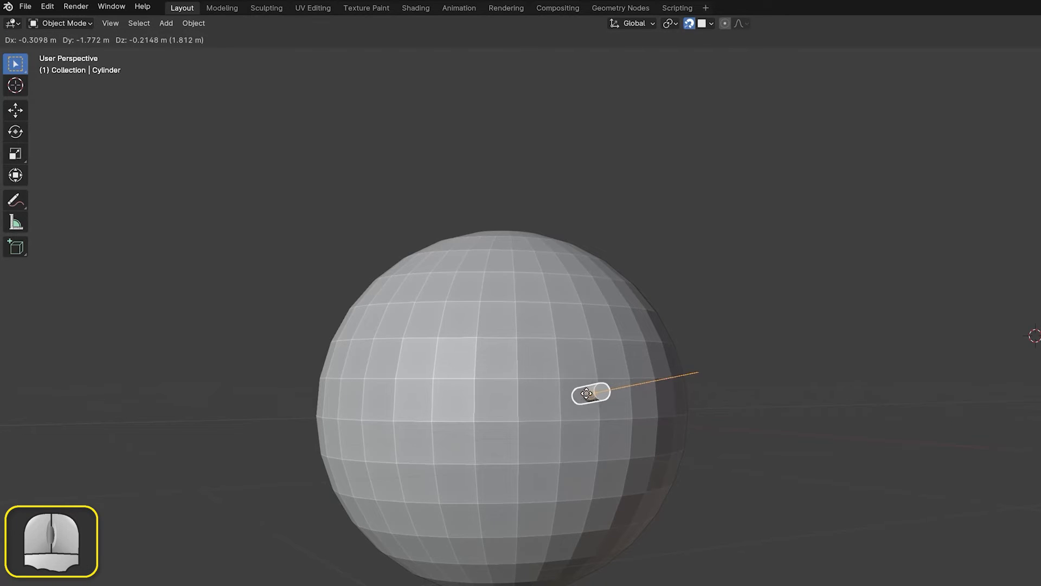
{"action": "left_click_drag", "start_coordinate": [590, 392], "coordinate": [510, 238]}
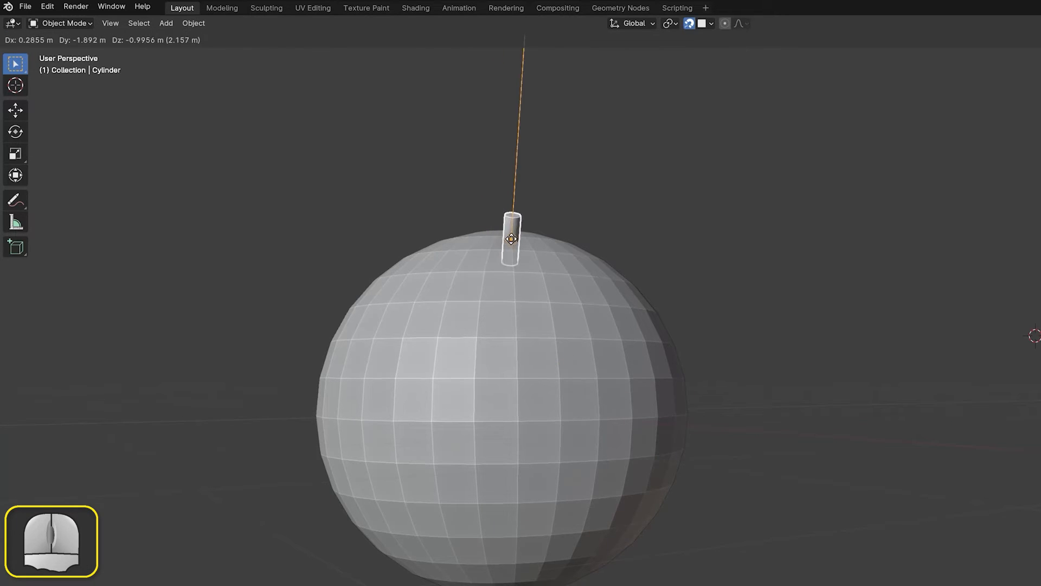
{"action": "left_click_drag", "start_coordinate": [510, 239], "coordinate": [375, 348]}
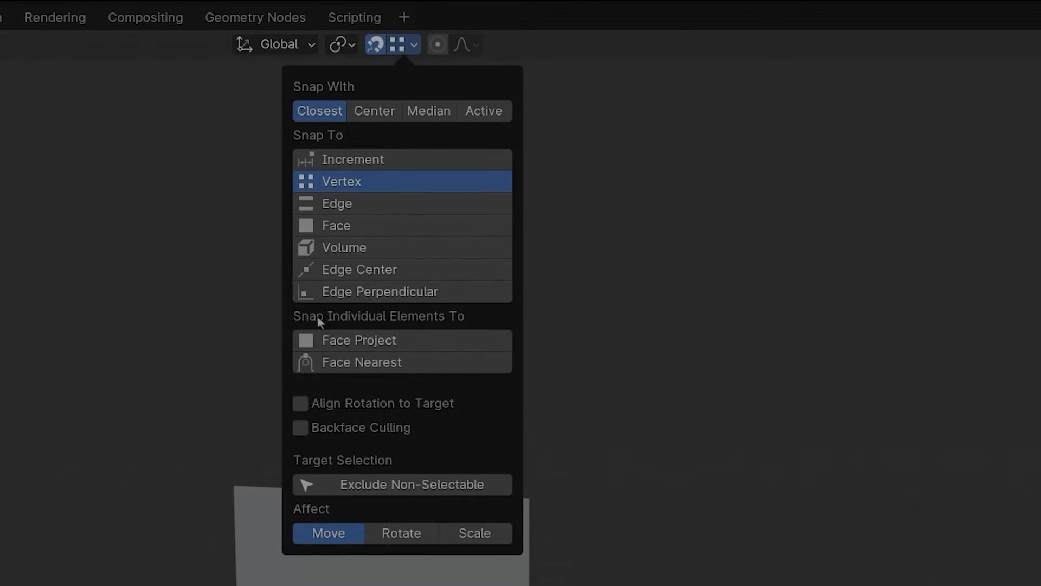
Dismiss the snapping popover to reveal the cube-and-plane scene
{"action": "left_click", "coordinate": [299, 427]}
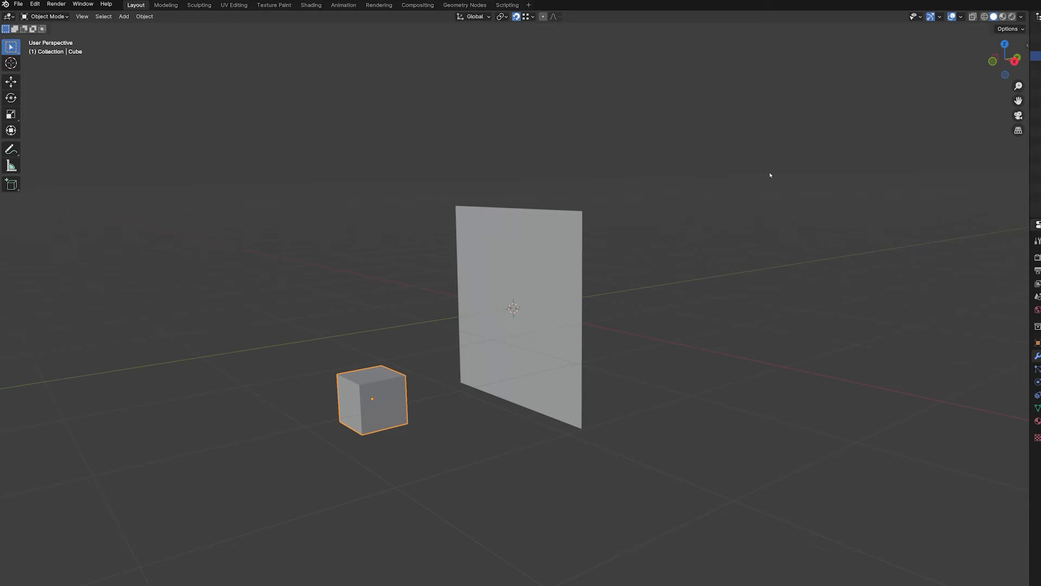
{"action": "mouse_move", "coordinate": [818, 152]}
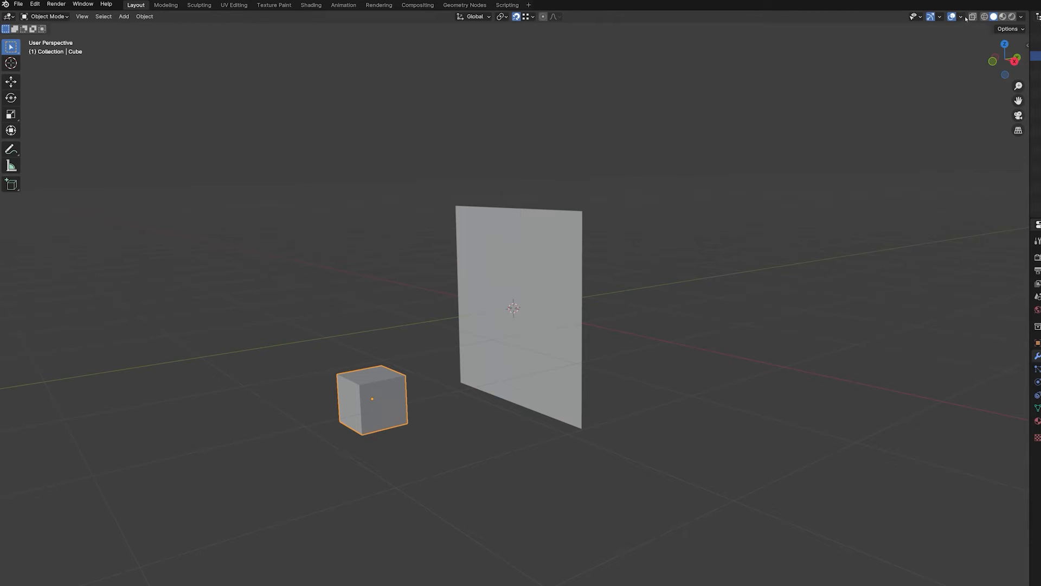
Enable Face Orientation overlay and orbit to view the plane's red back side
{"action": "left_click", "coordinate": [961, 16]}
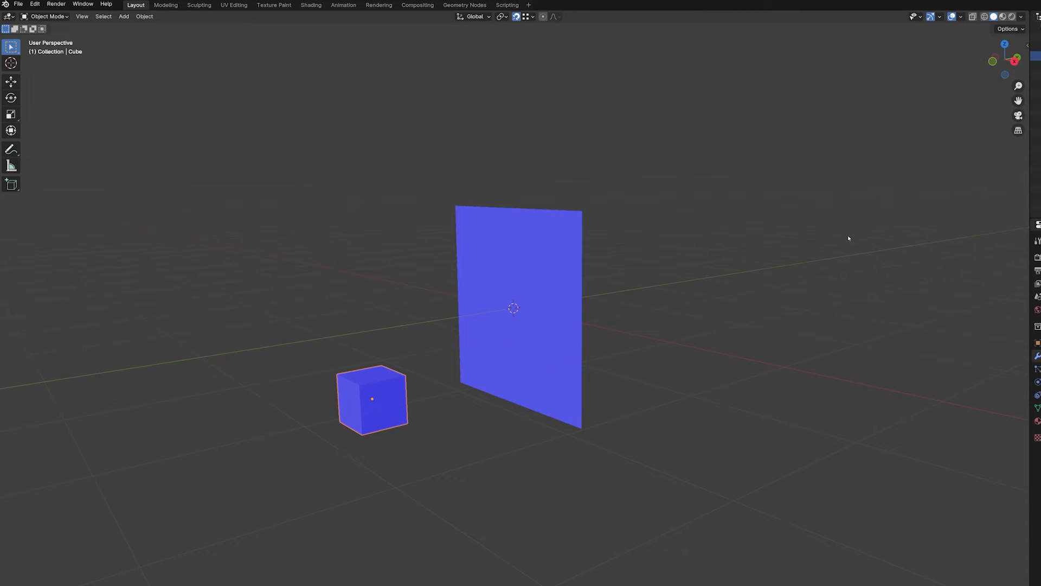
{"action": "mouse_move", "coordinate": [709, 345]}
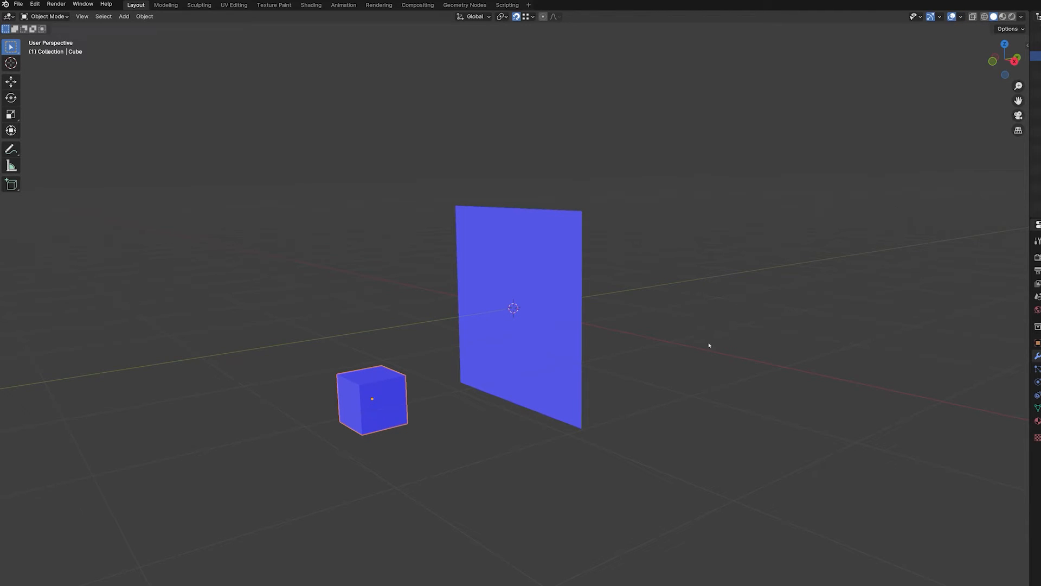
{"action": "mouse_move", "coordinate": [708, 348]}
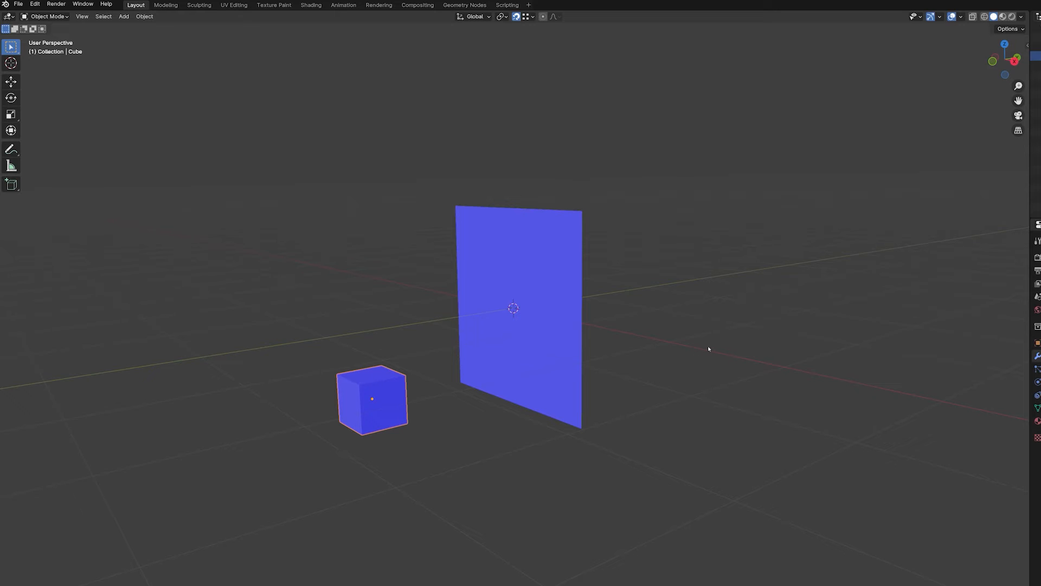
{"action": "mouse_move", "coordinate": [719, 342]}
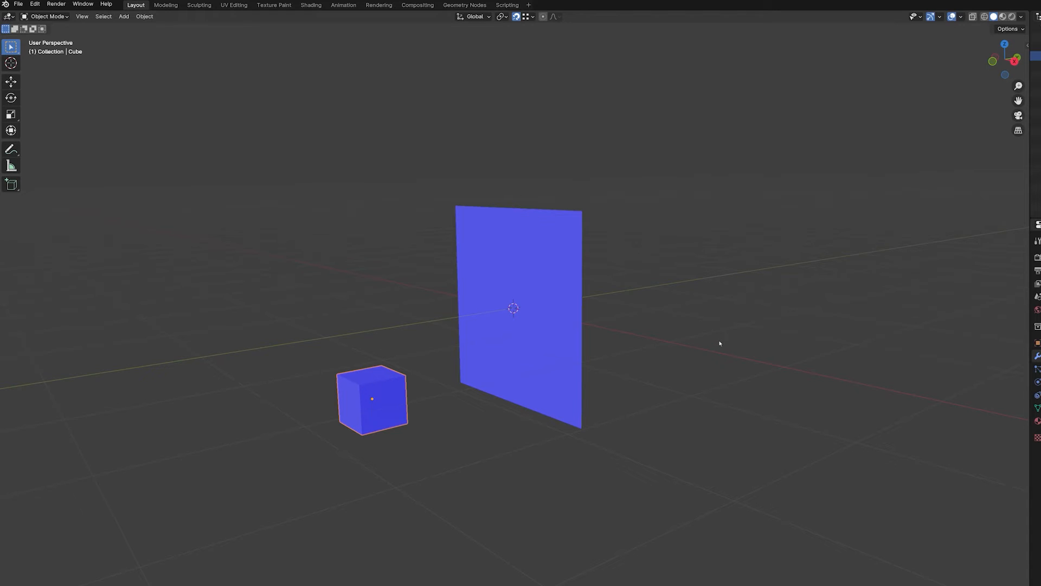
{"action": "left_click_drag", "start_coordinate": [719, 343], "coordinate": [705, 347]}
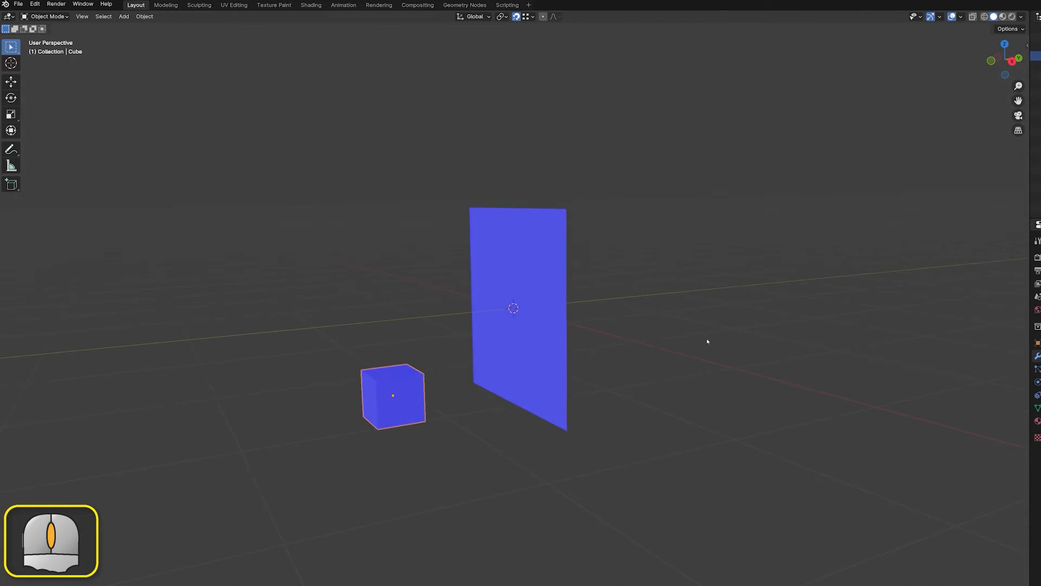
{"action": "left_click_drag", "start_coordinate": [394, 396], "coordinate": [433, 412]}
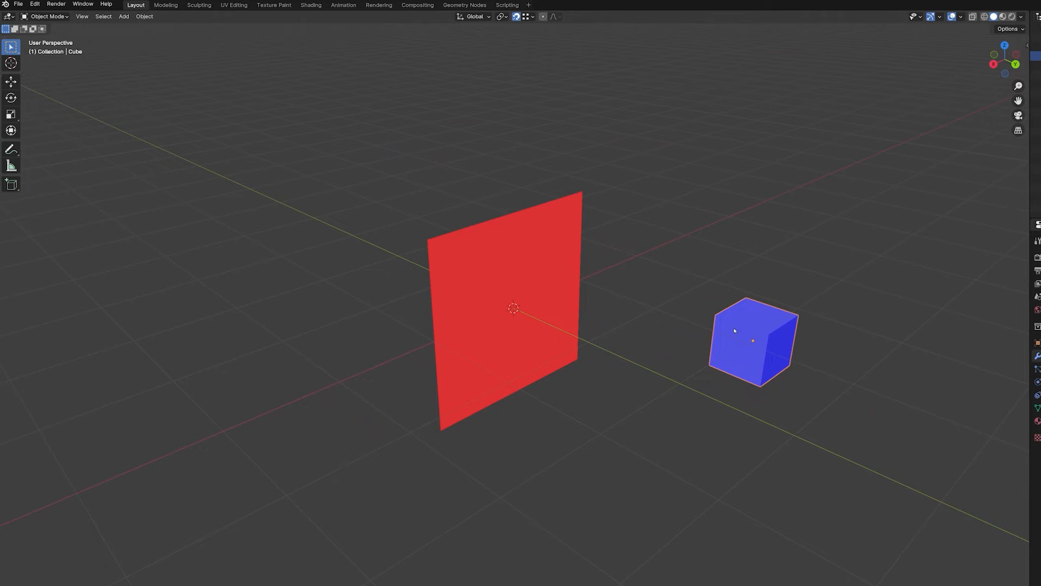
Move the cube onto the plane with Backface Culling so it snaps to the lower corner
{"action": "left_click_drag", "start_coordinate": [753, 341], "coordinate": [595, 371]}
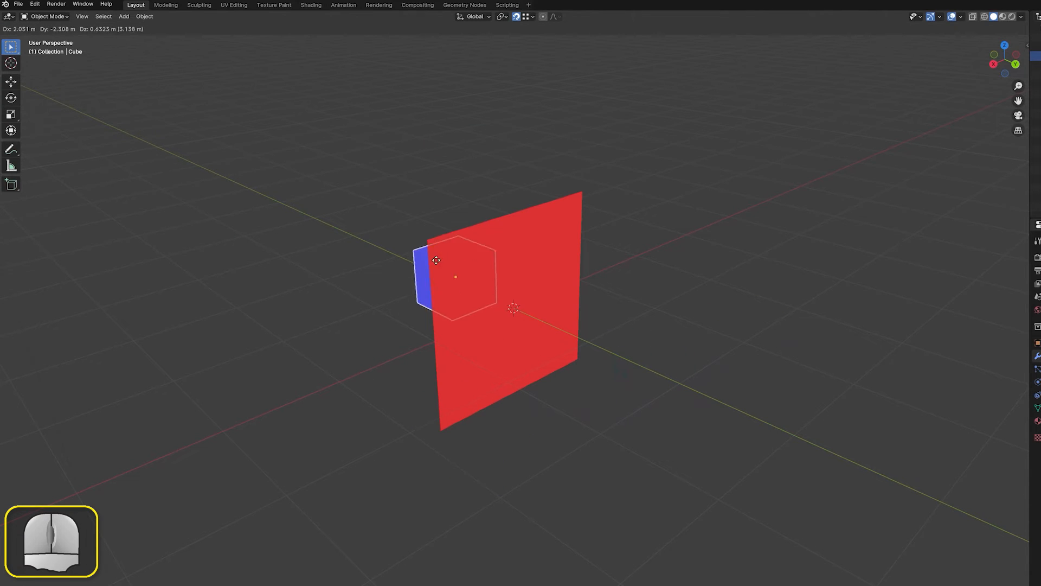
{"action": "left_click_drag", "start_coordinate": [436, 260], "coordinate": [581, 194]}
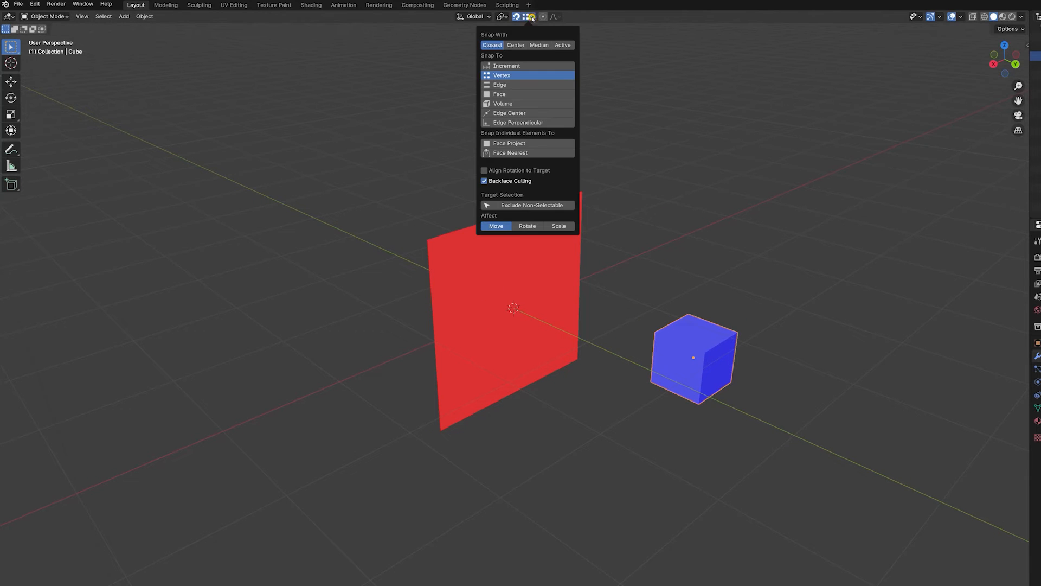
{"action": "left_click", "coordinate": [483, 181]}
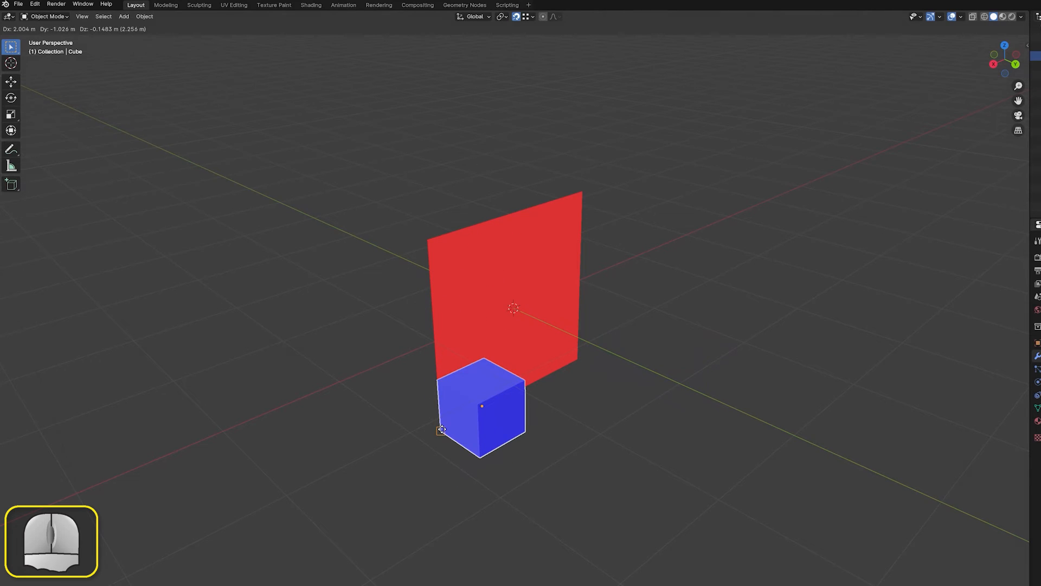
{"action": "left_click", "coordinate": [463, 32]}
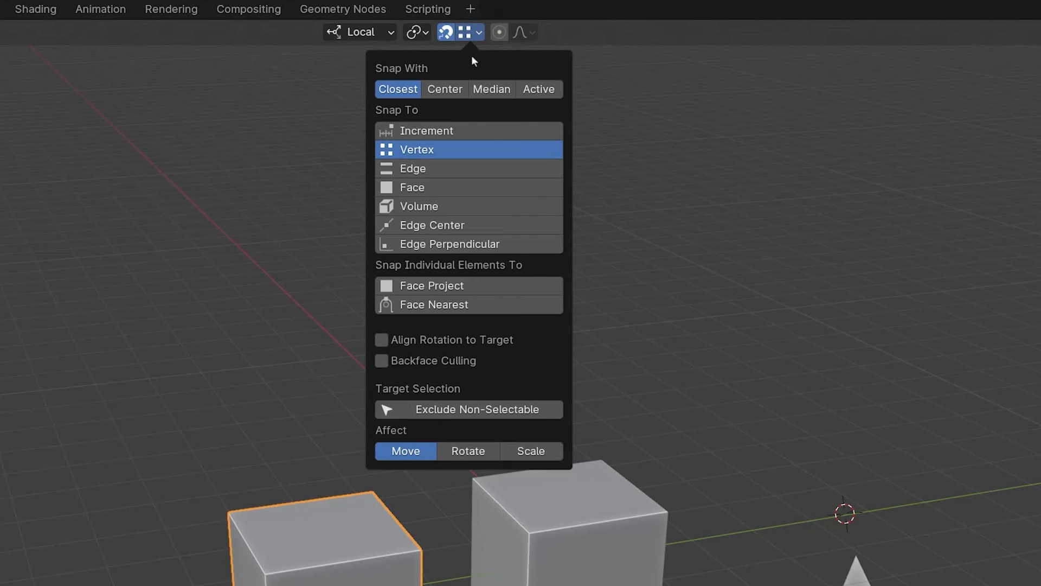
{"action": "mouse_move", "coordinate": [472, 404]}
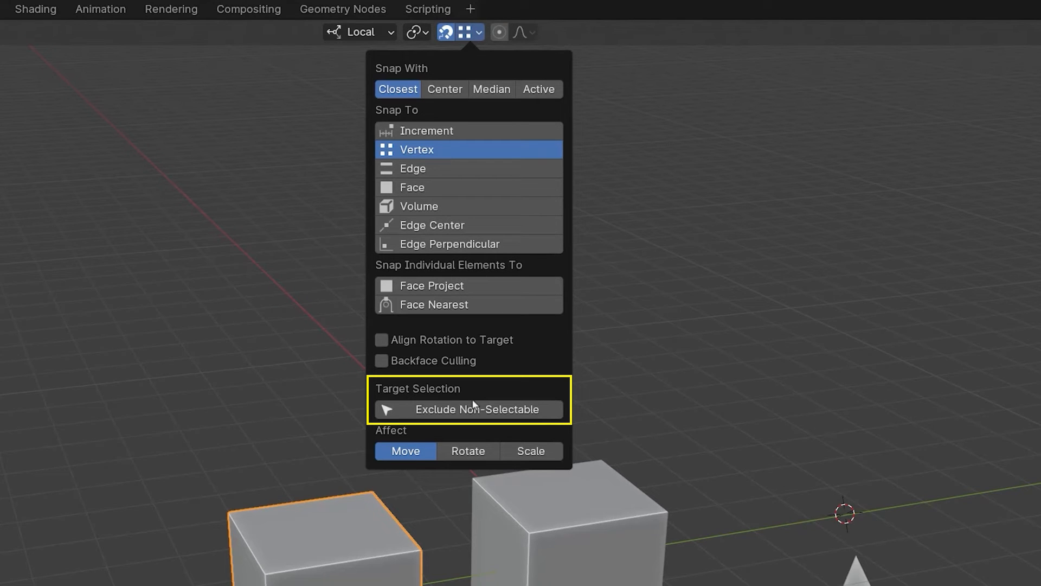
Enable Exclude Non-Selectable, show Outliner selectability toggles, and make Cube.001 unselectable
{"action": "left_click", "coordinate": [469, 408]}
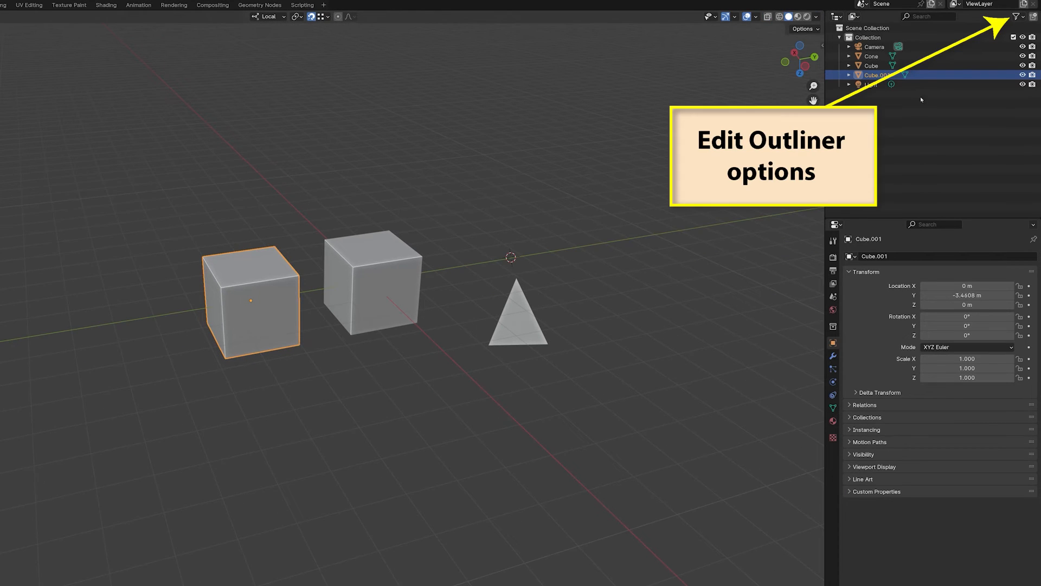
{"action": "left_click", "coordinate": [1016, 17]}
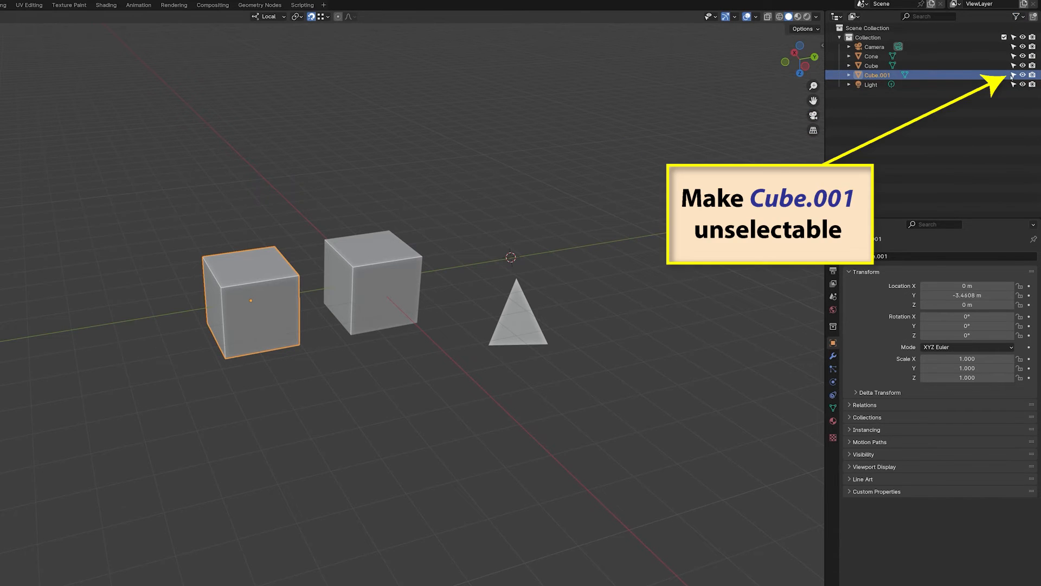
{"action": "left_click", "coordinate": [1013, 74]}
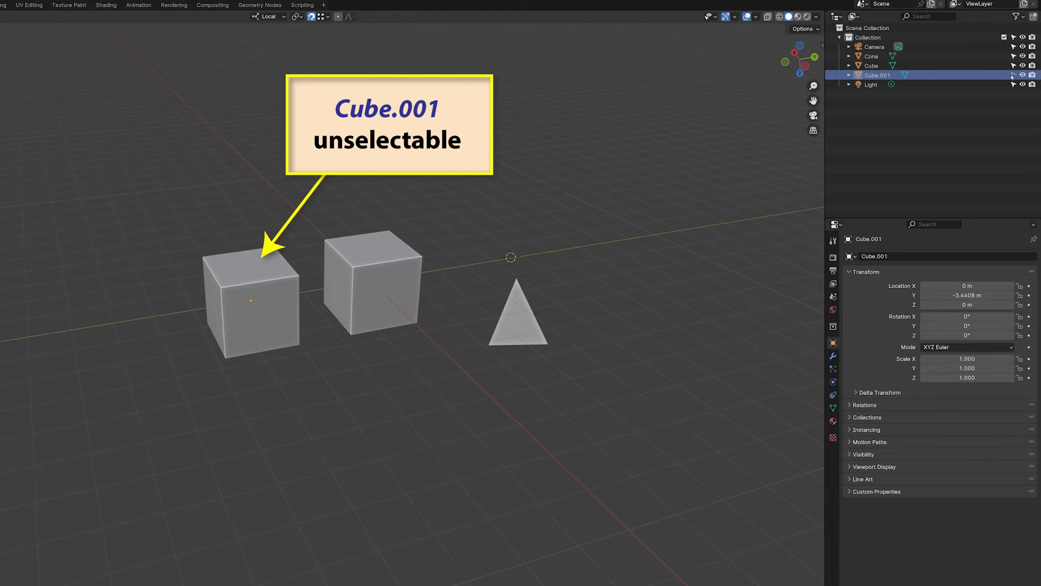
{"action": "mouse_move", "coordinate": [525, 321]}
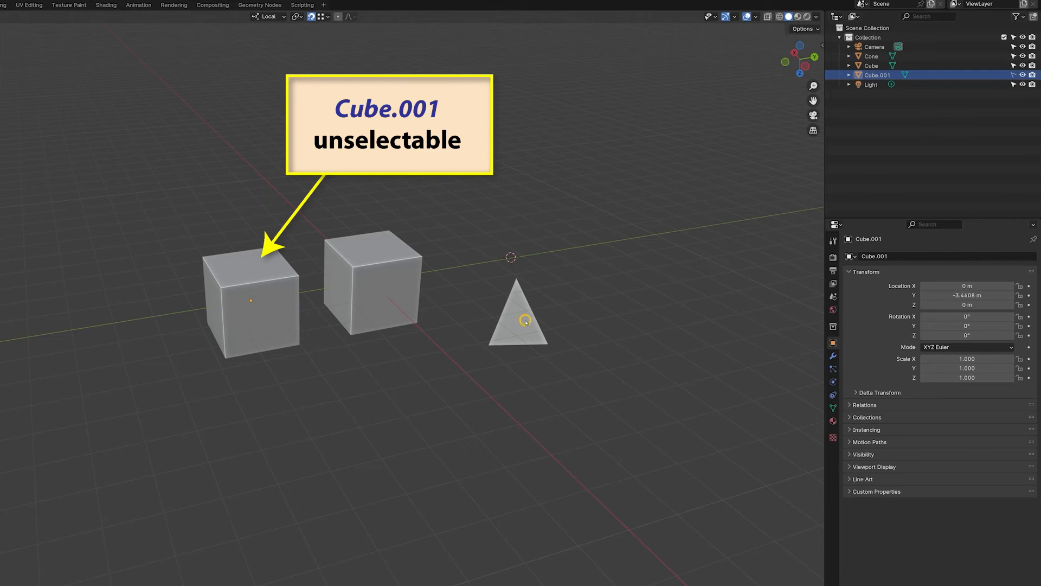
Move the Cone near each cube, snapping to the selectable cube but not Cube.001
{"action": "left_click", "coordinate": [518, 316]}
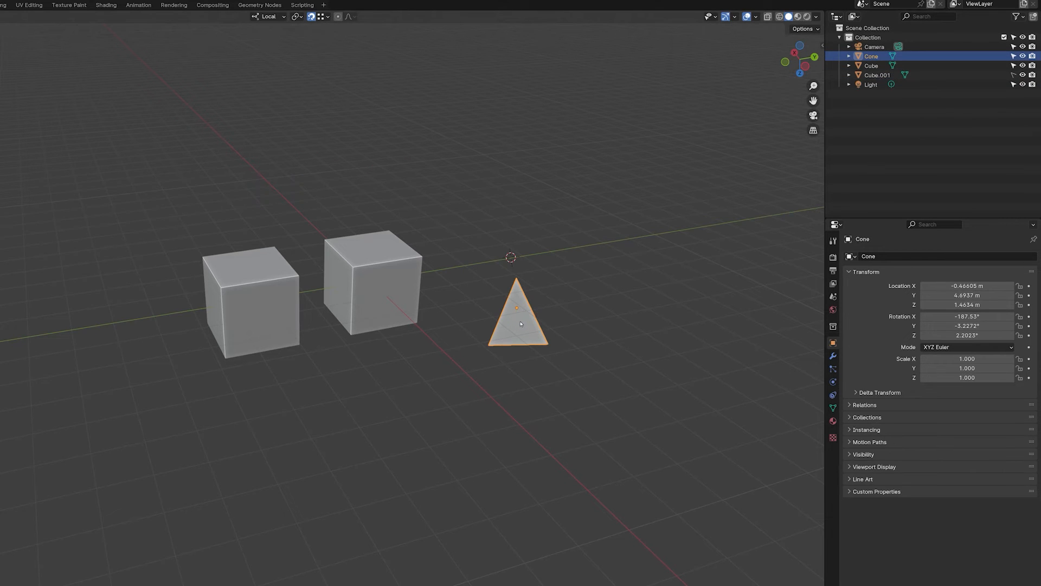
{"action": "key", "text": "g"}
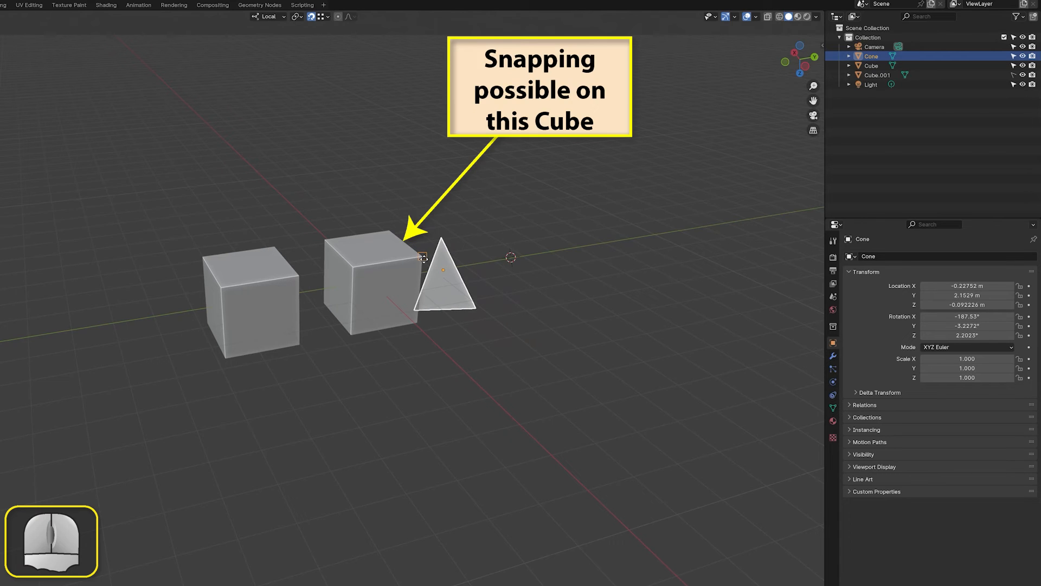
{"action": "left_click_drag", "start_coordinate": [442, 278], "coordinate": [356, 289]}
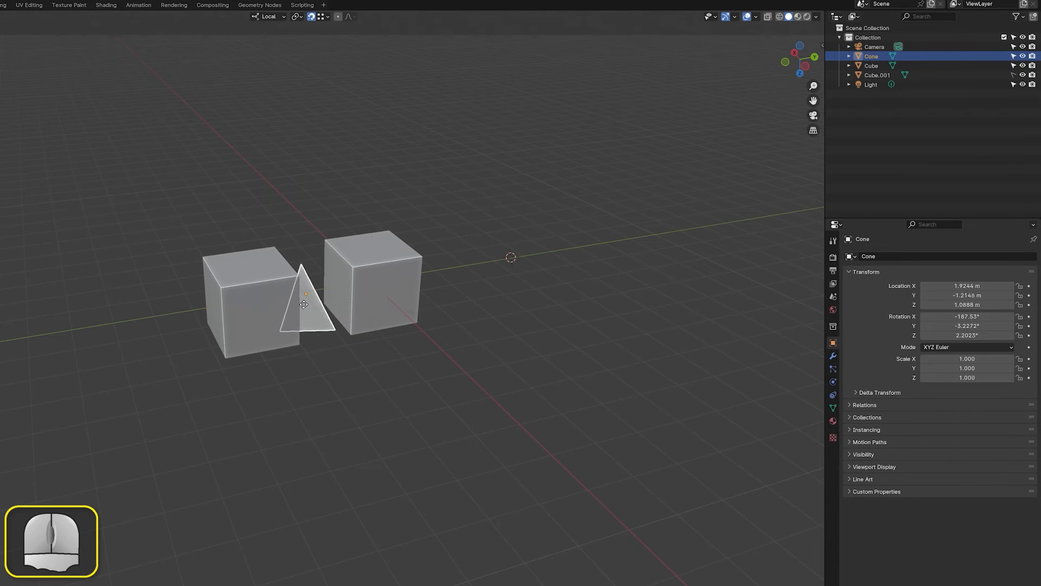
{"action": "left_click_drag", "start_coordinate": [303, 304], "coordinate": [228, 285]}
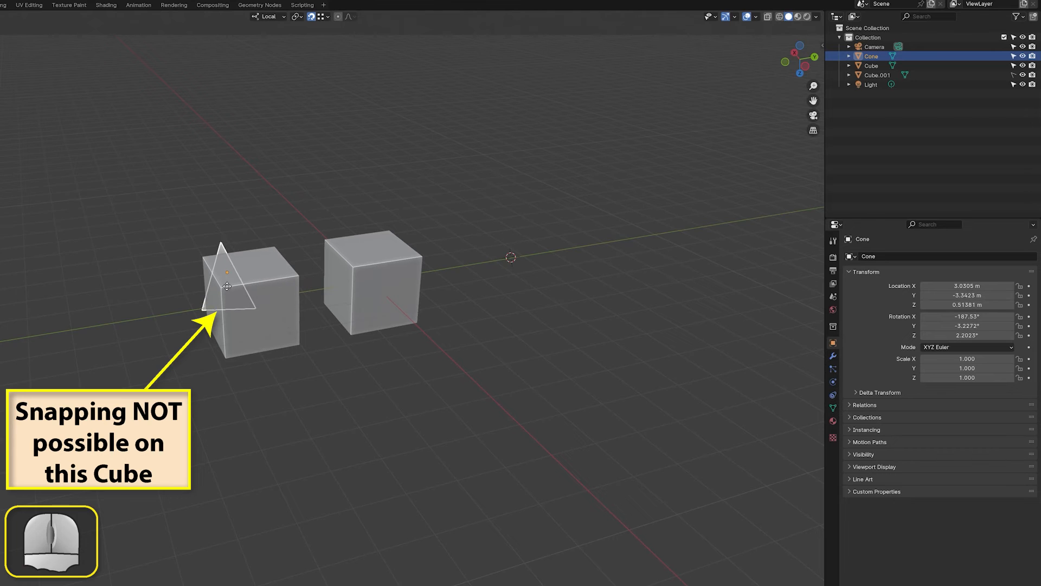
{"action": "left_click_drag", "start_coordinate": [228, 285], "coordinate": [288, 345]}
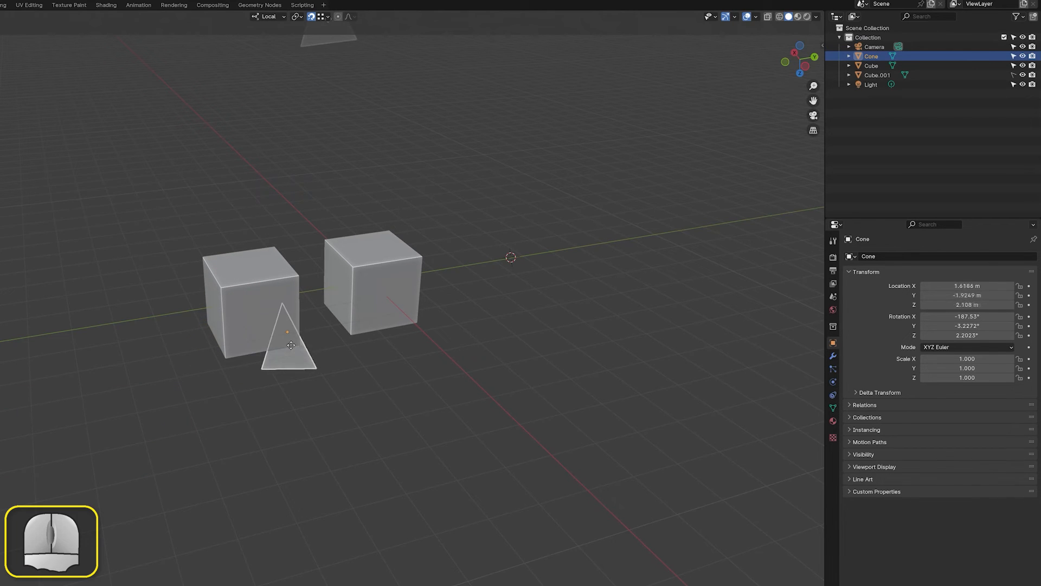
{"action": "left_click", "coordinate": [326, 16]}
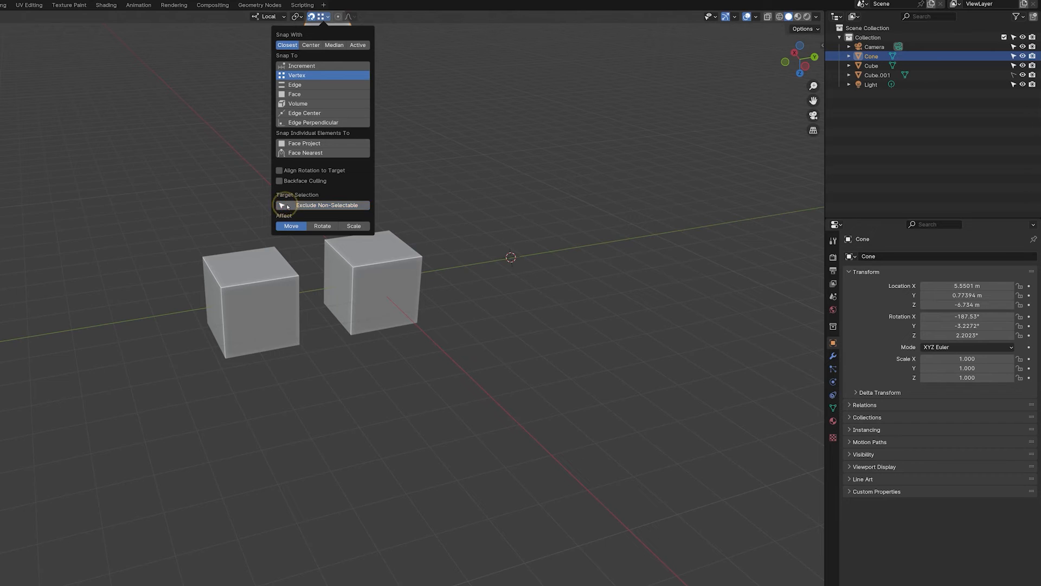
{"action": "key", "text": "g"}
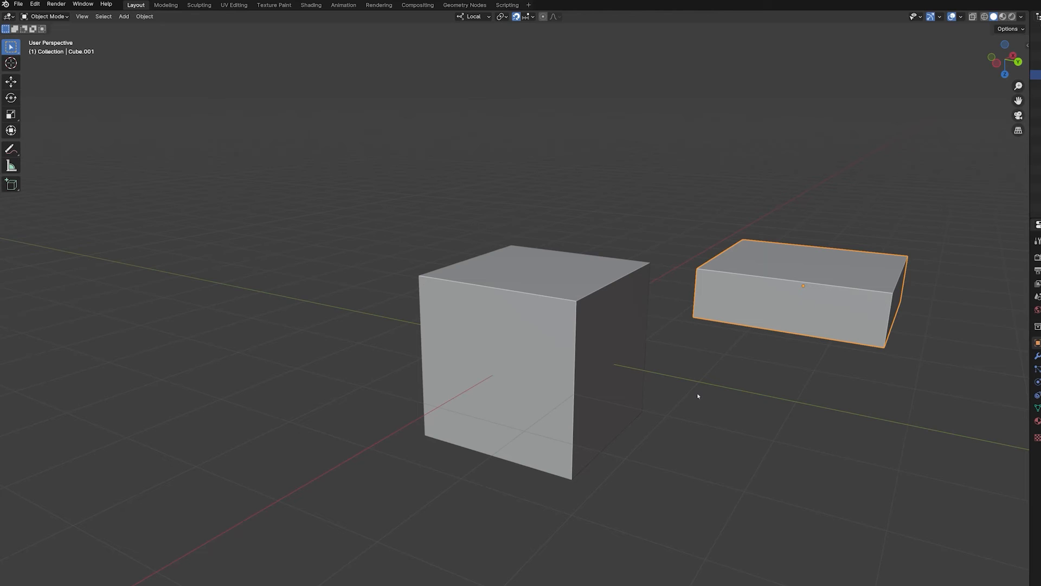
{"action": "mouse_move", "coordinate": [697, 398]}
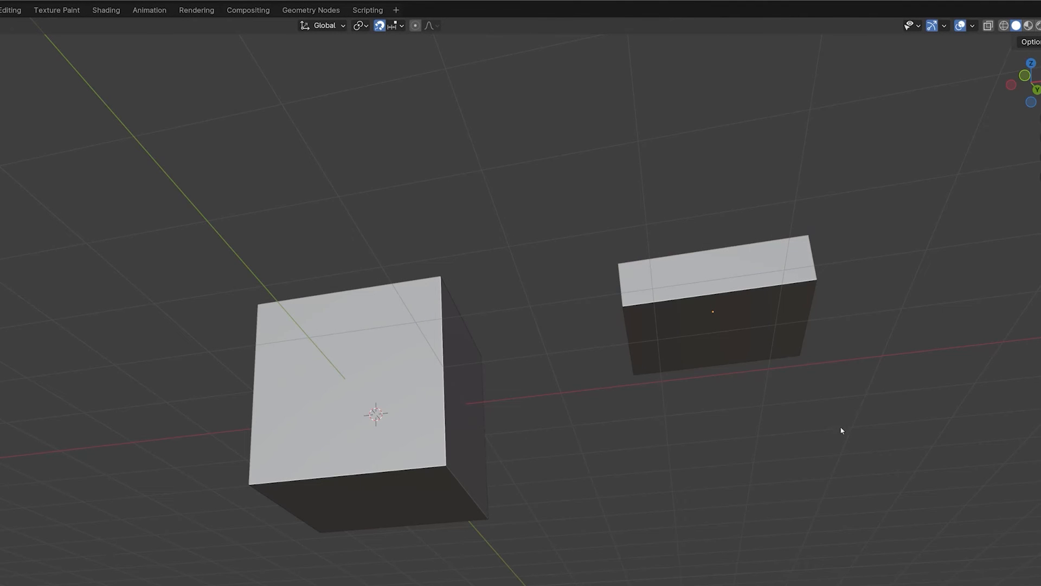
Snap the thin slab by a vertex onto the large cube's top and confirm its placement
{"action": "left_click", "coordinate": [713, 312]}
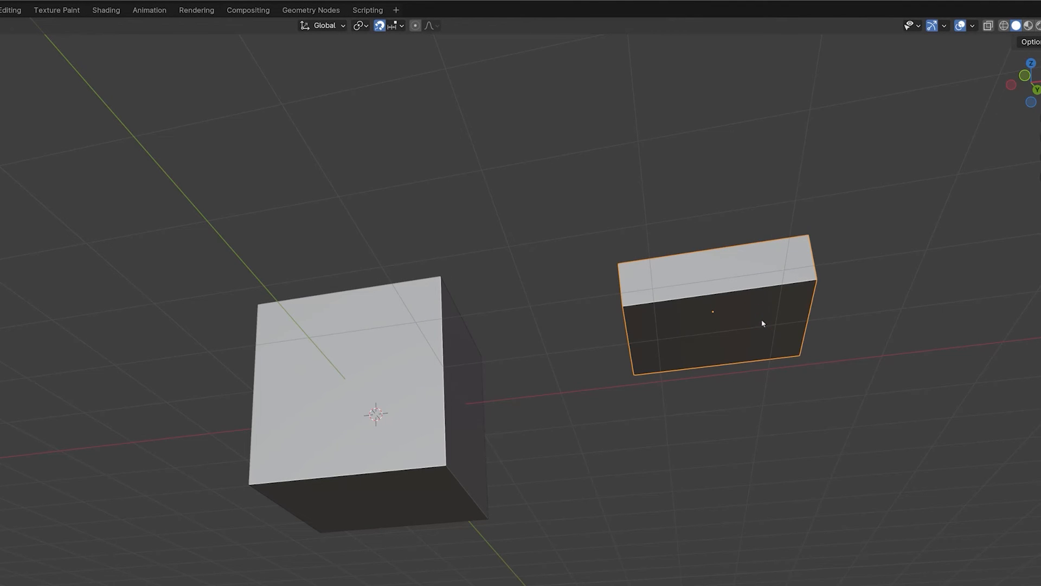
{"action": "key", "text": "g"}
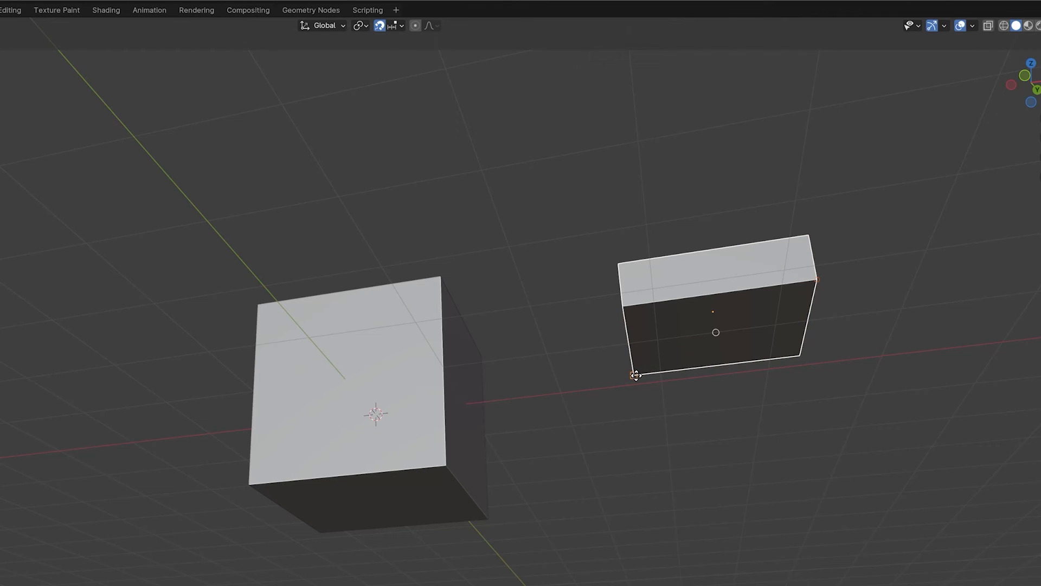
{"action": "left_click", "coordinate": [635, 375]}
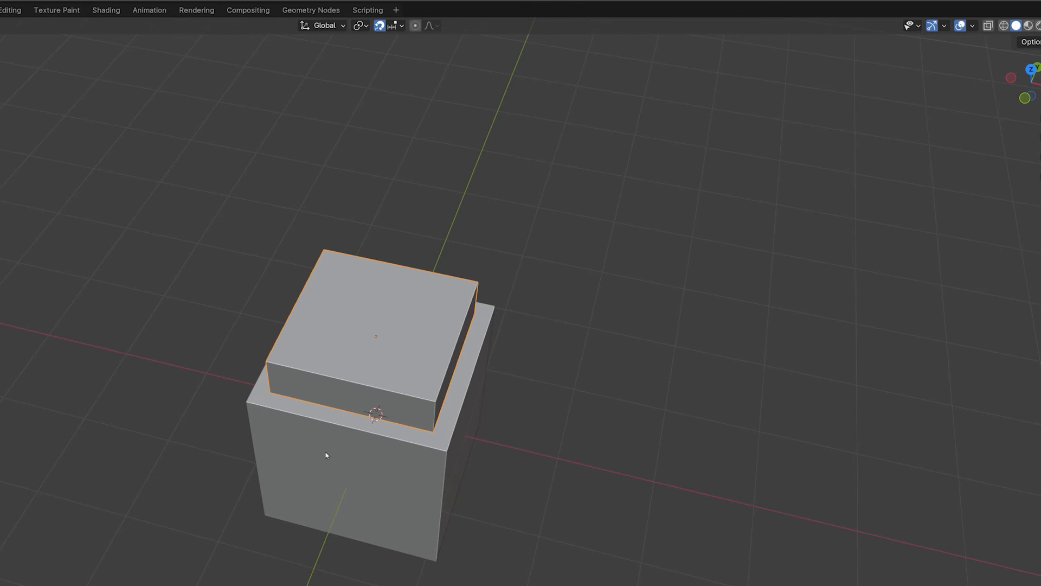
{"action": "mouse_move", "coordinate": [344, 463]}
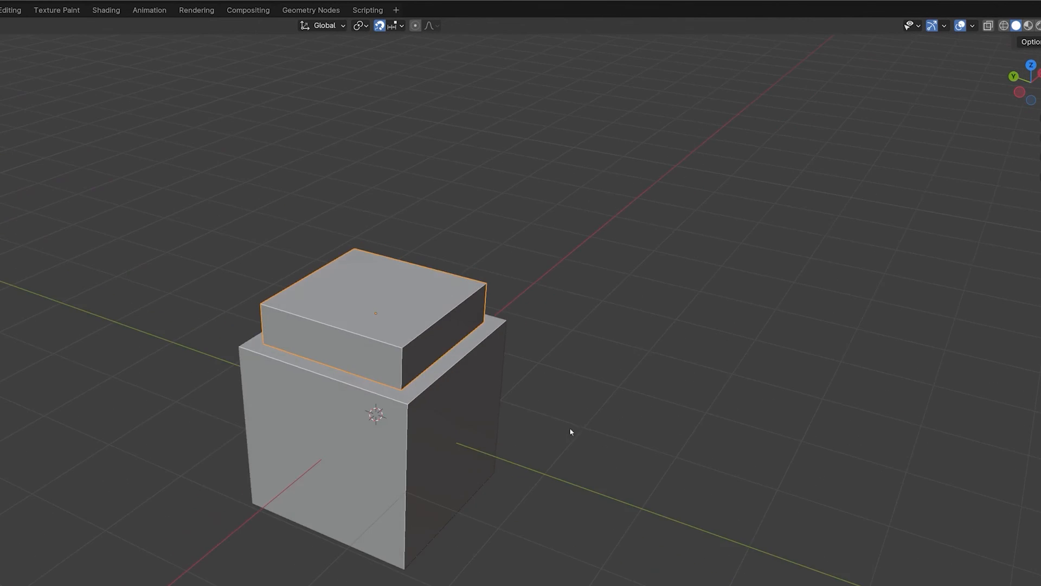
{"action": "left_click_drag", "start_coordinate": [572, 431], "coordinate": [766, 393]}
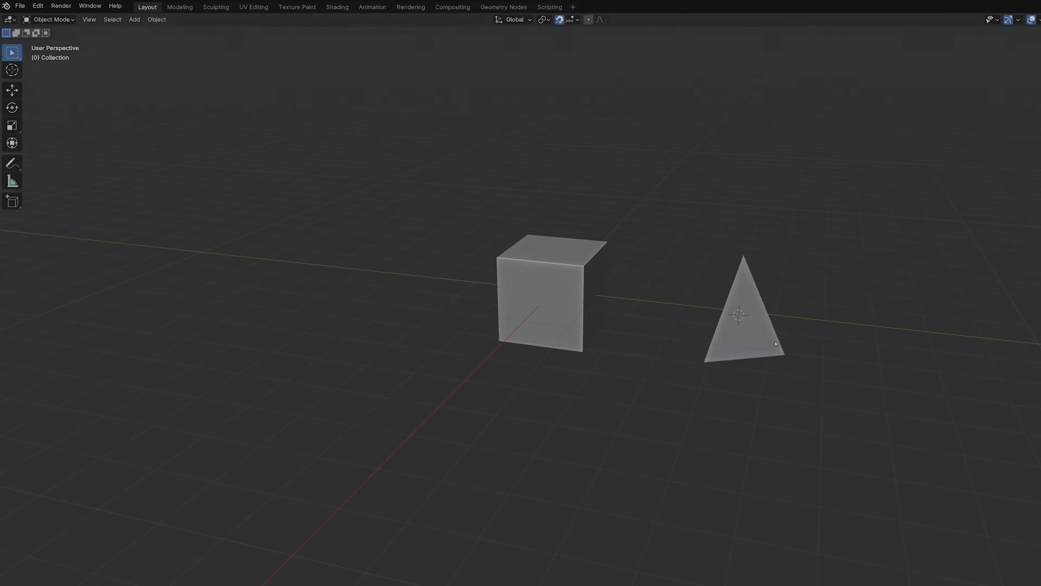
Move the pyramid toward the cube, snapping from one of its corner vertices
{"action": "left_click", "coordinate": [742, 315]}
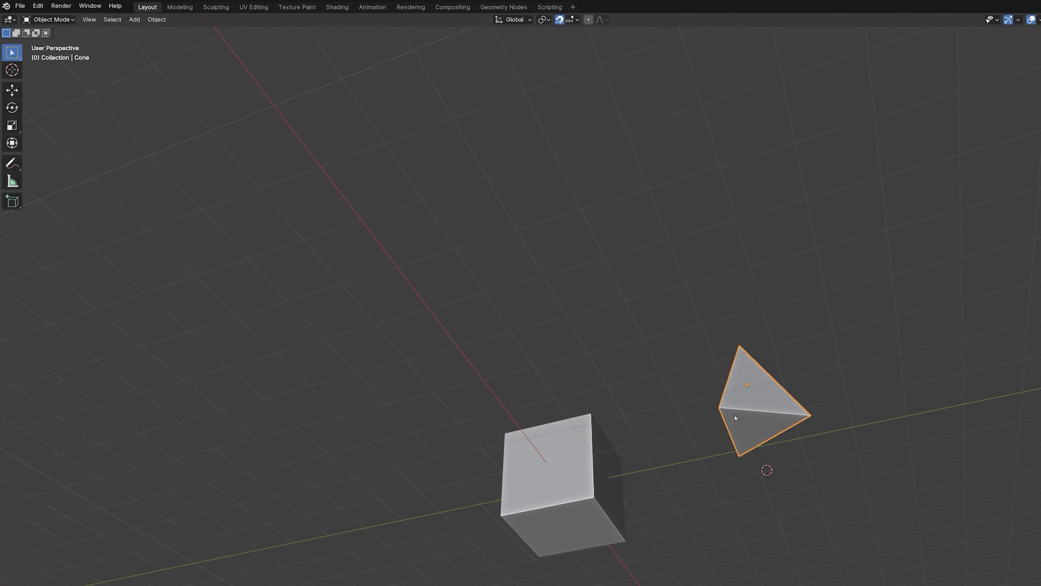
{"action": "mouse_move", "coordinate": [742, 421]}
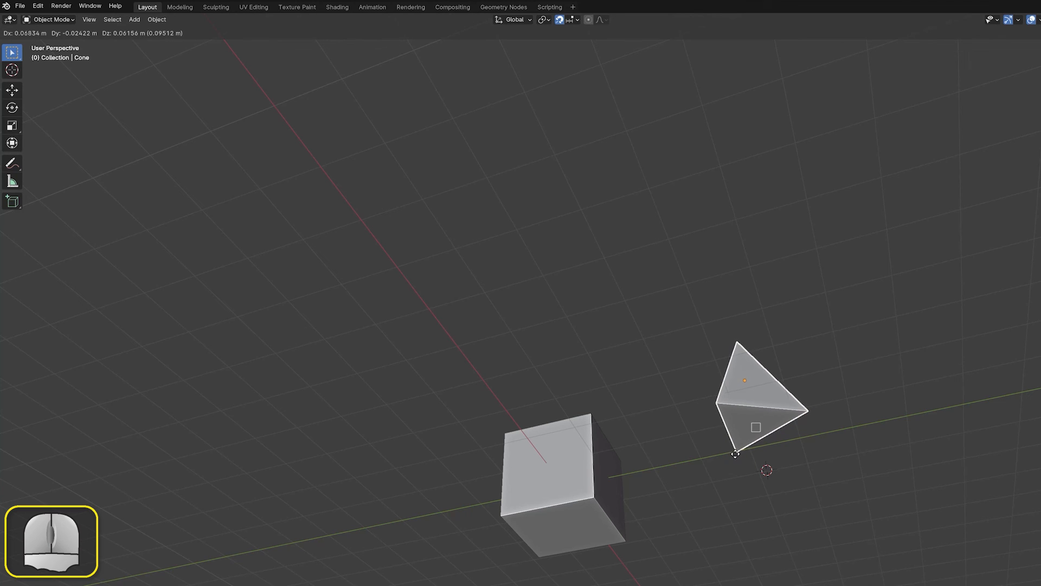
{"action": "left_click_drag", "start_coordinate": [744, 452], "coordinate": [735, 469]}
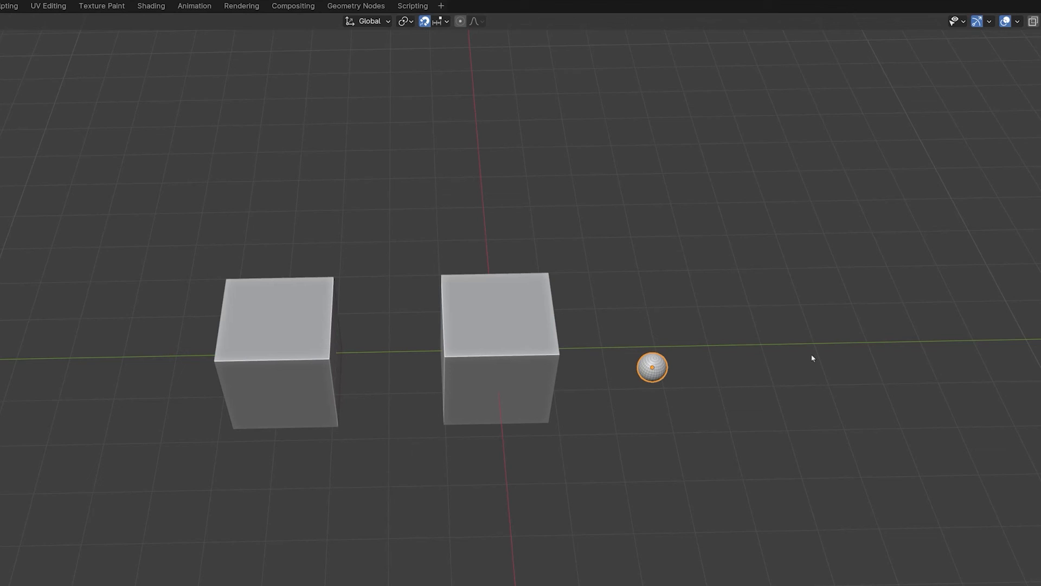
{"action": "mouse_move", "coordinate": [449, 31]}
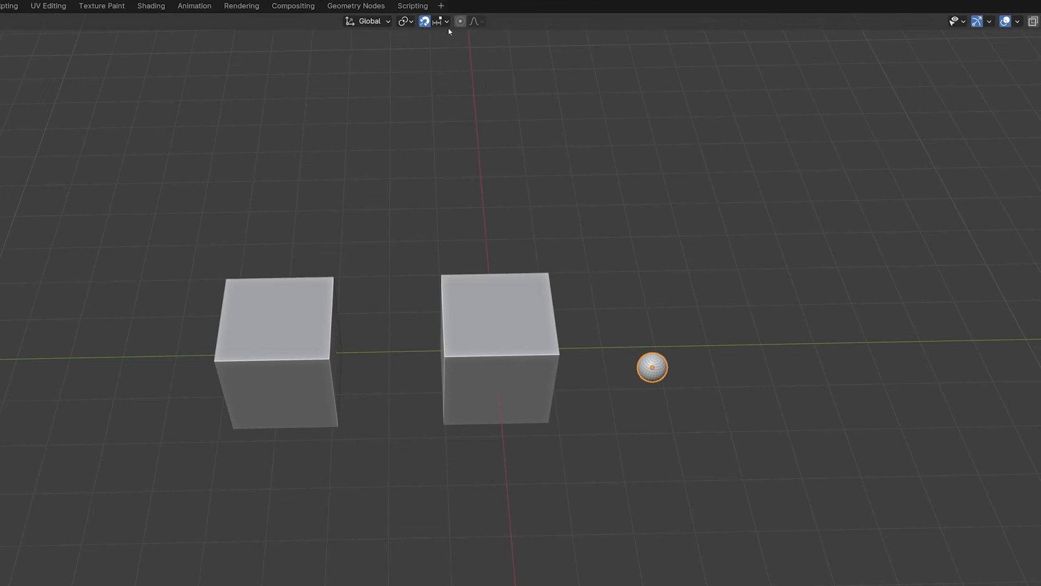
Set Snap With to Center and Snap To Vertex
{"action": "left_click", "coordinate": [445, 21]}
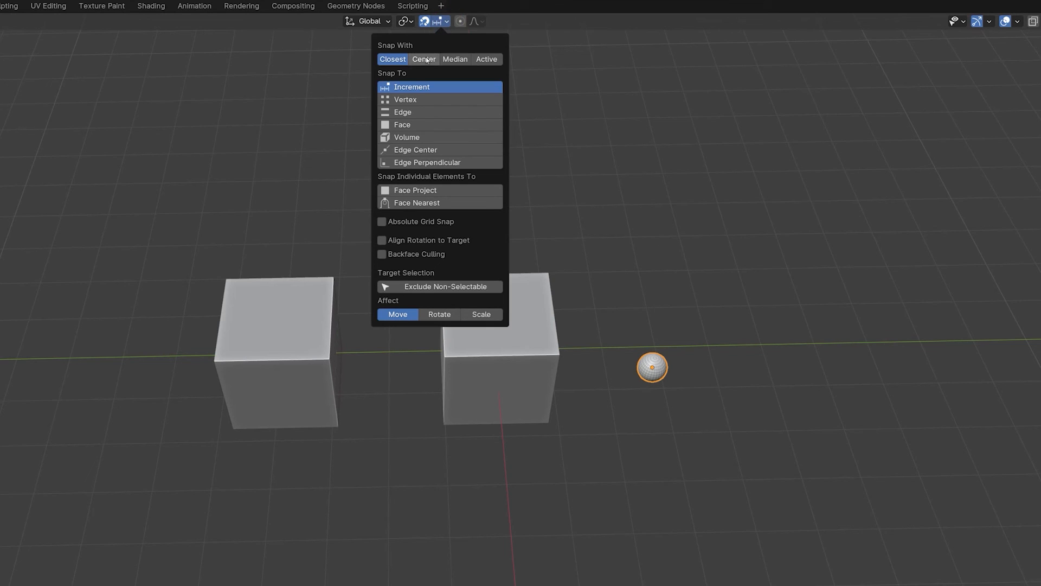
{"action": "left_click", "coordinate": [423, 58]}
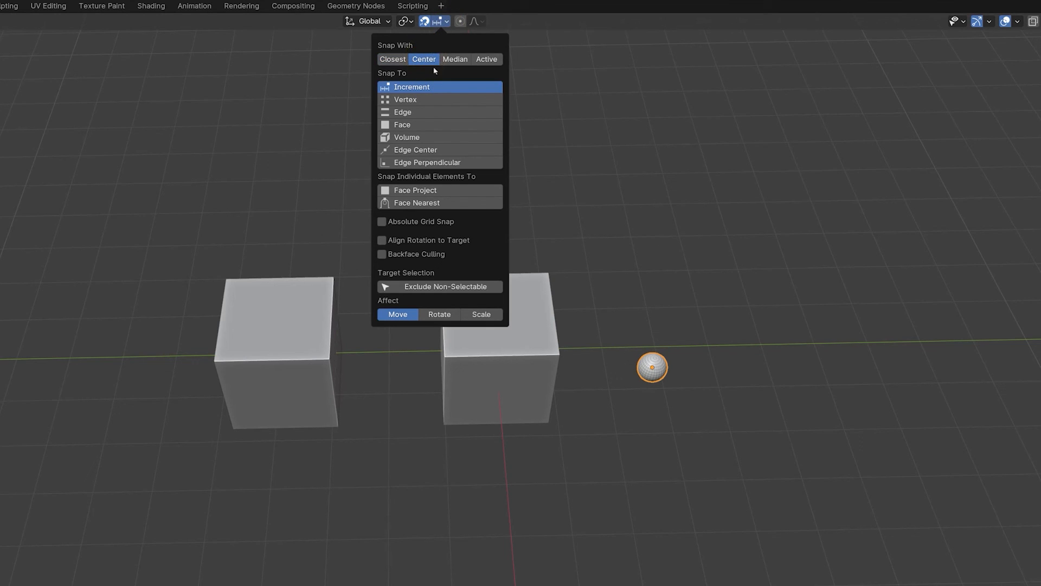
{"action": "left_click", "coordinate": [611, 221]}
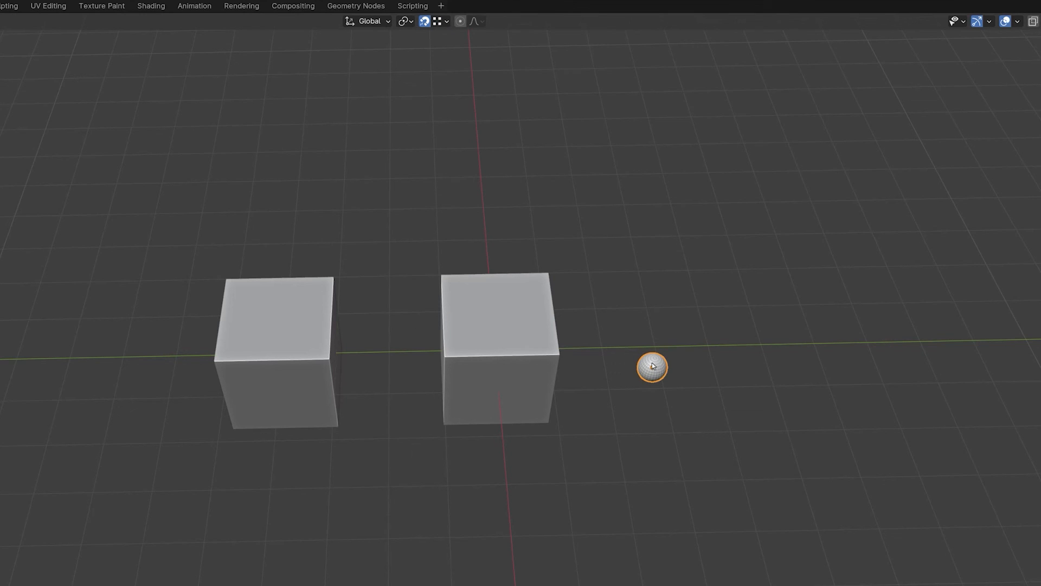
Move the sphere and add two vertex snap points with A to place it on the cube's corner
{"action": "key", "text": "g"}
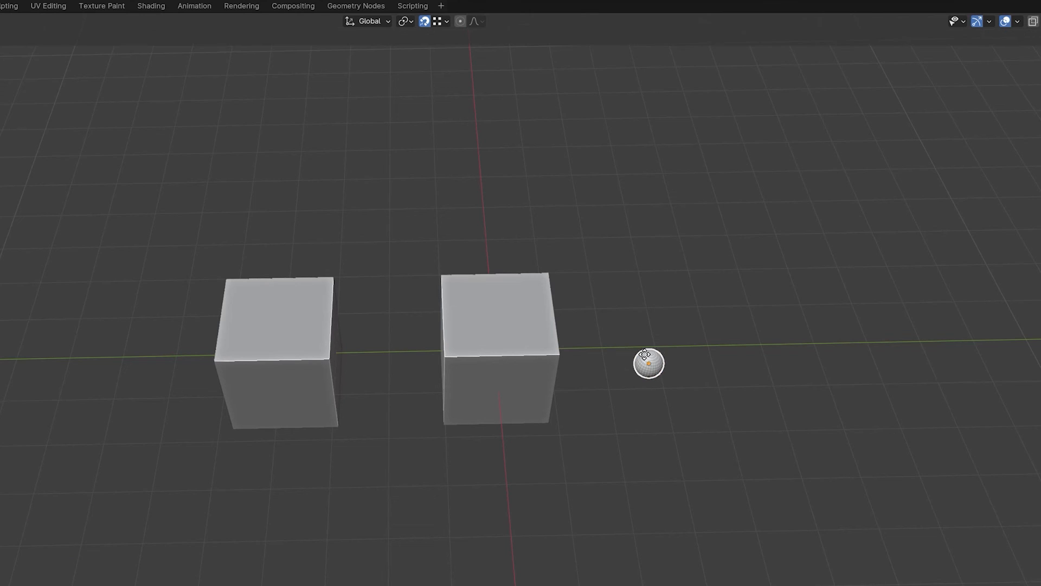
{"action": "key", "text": "a"}
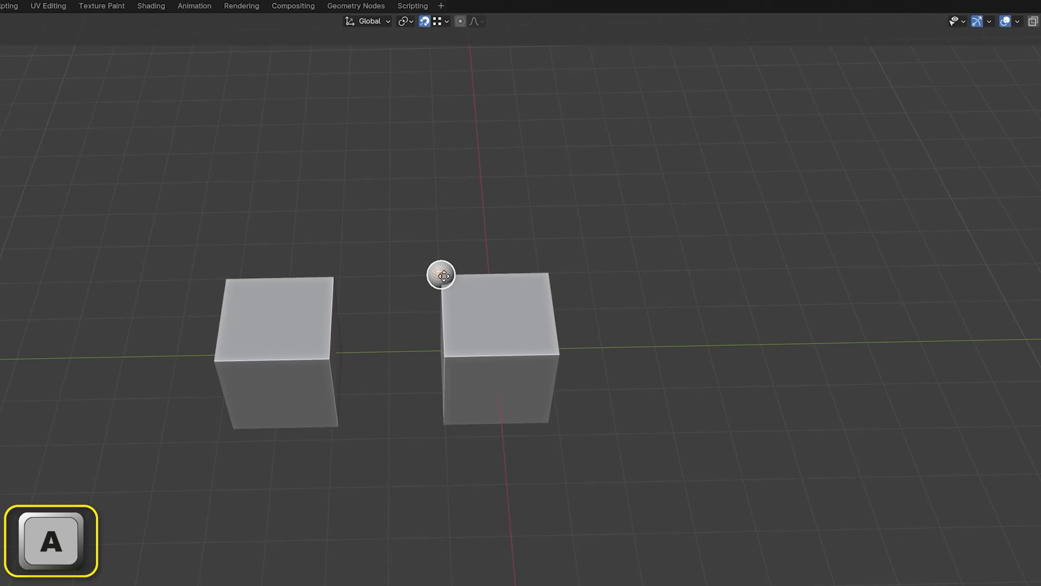
{"action": "key", "text": "a"}
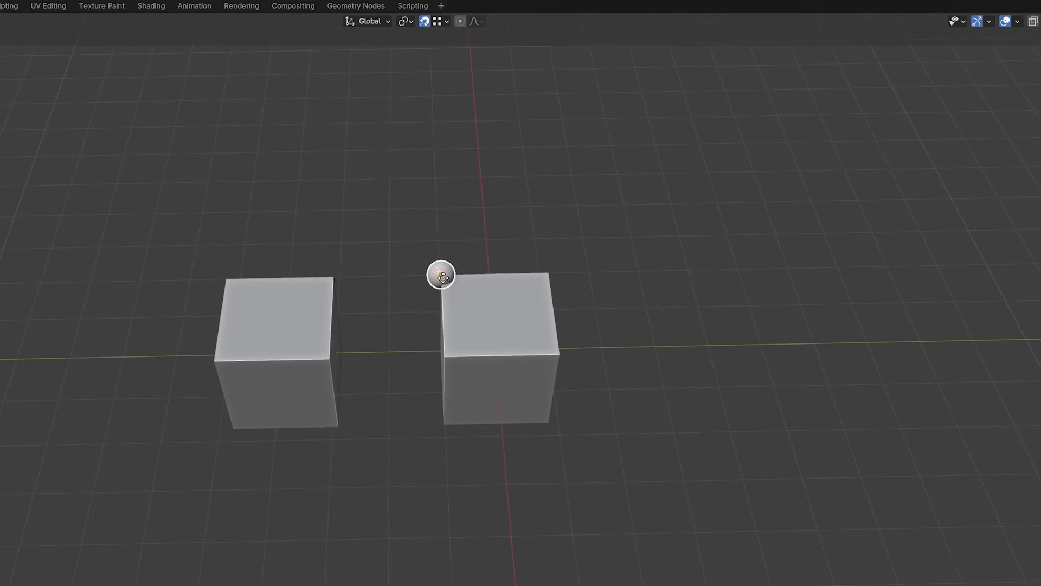